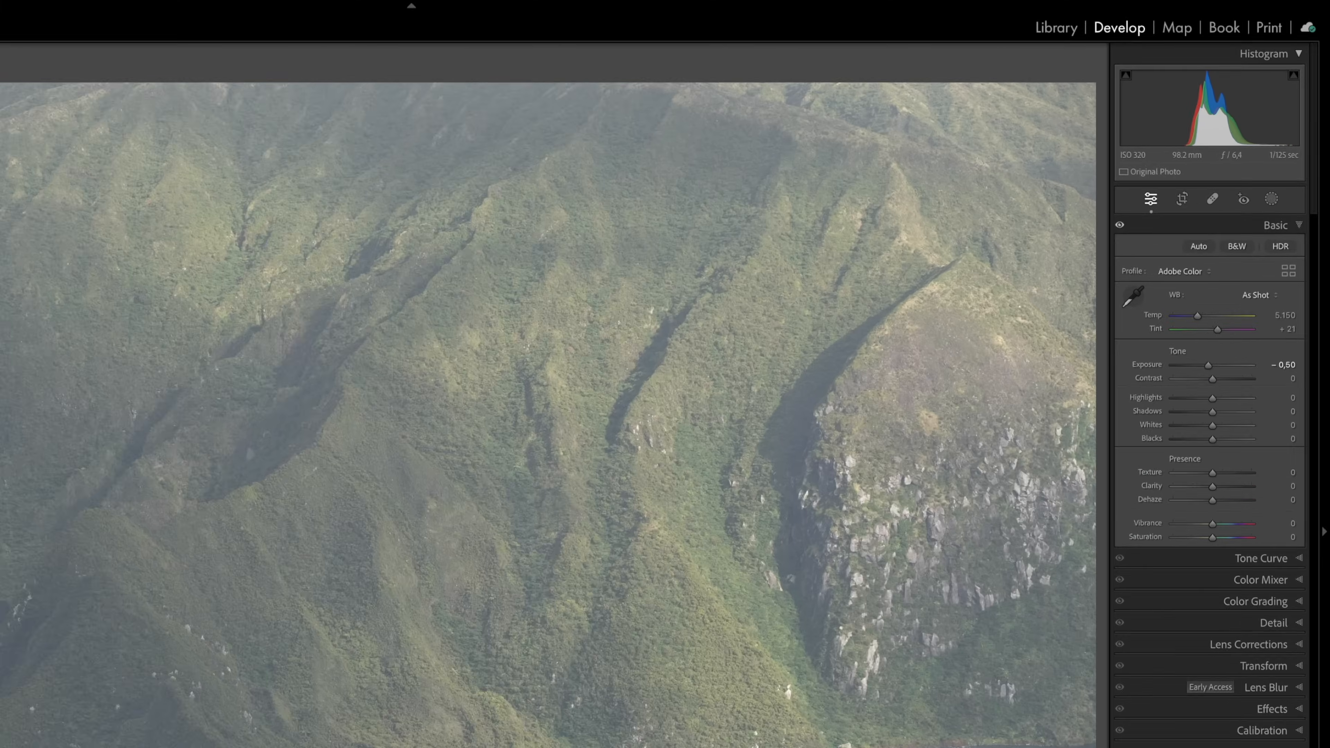
Try and undo Lightroom's auto tone, then send the mountain photo to Photoshop 2024 for editing.
click(1178, 284)
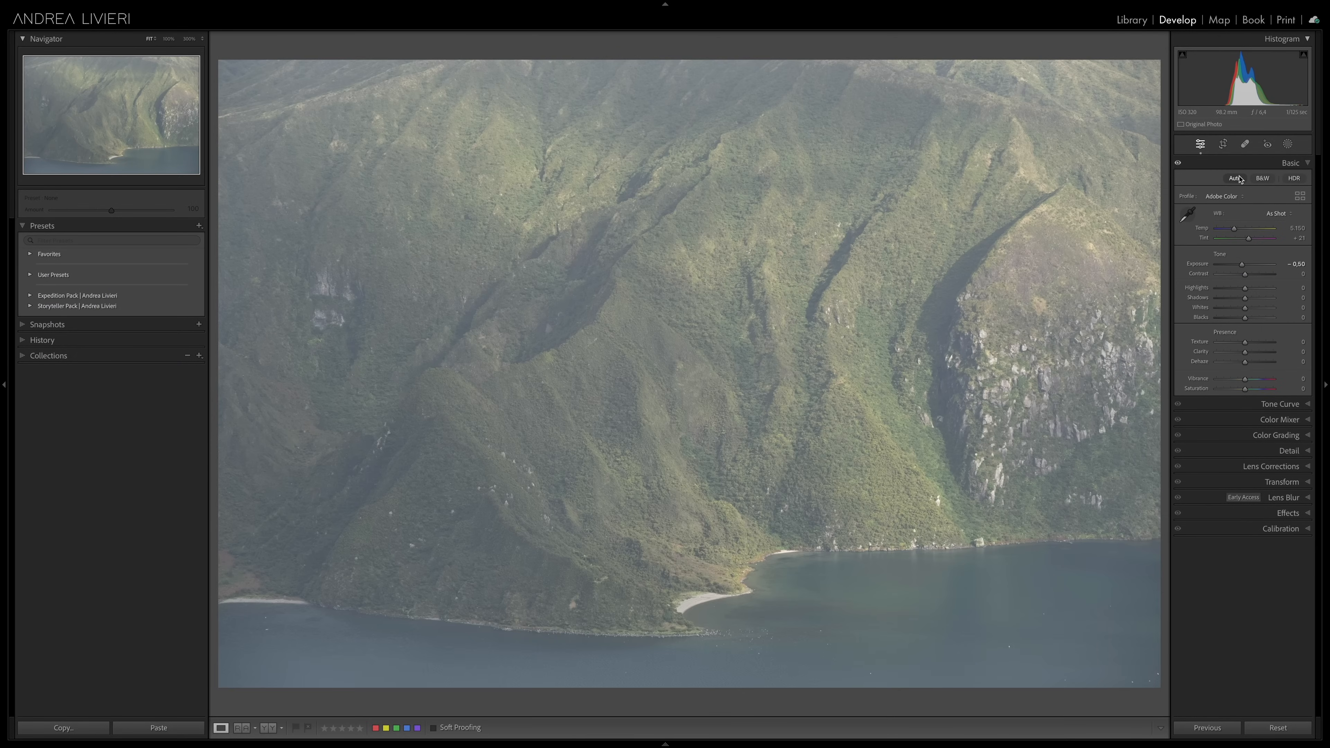
click(1234, 178)
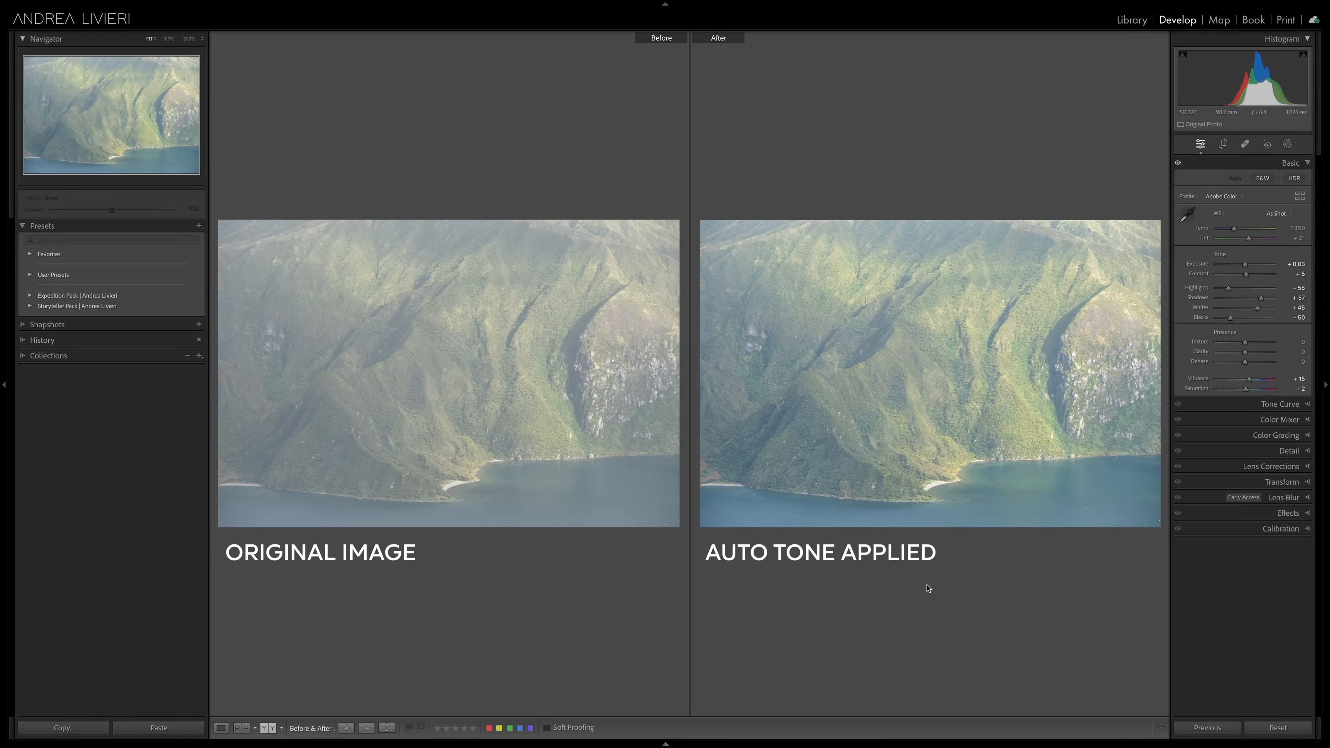
click(220, 727)
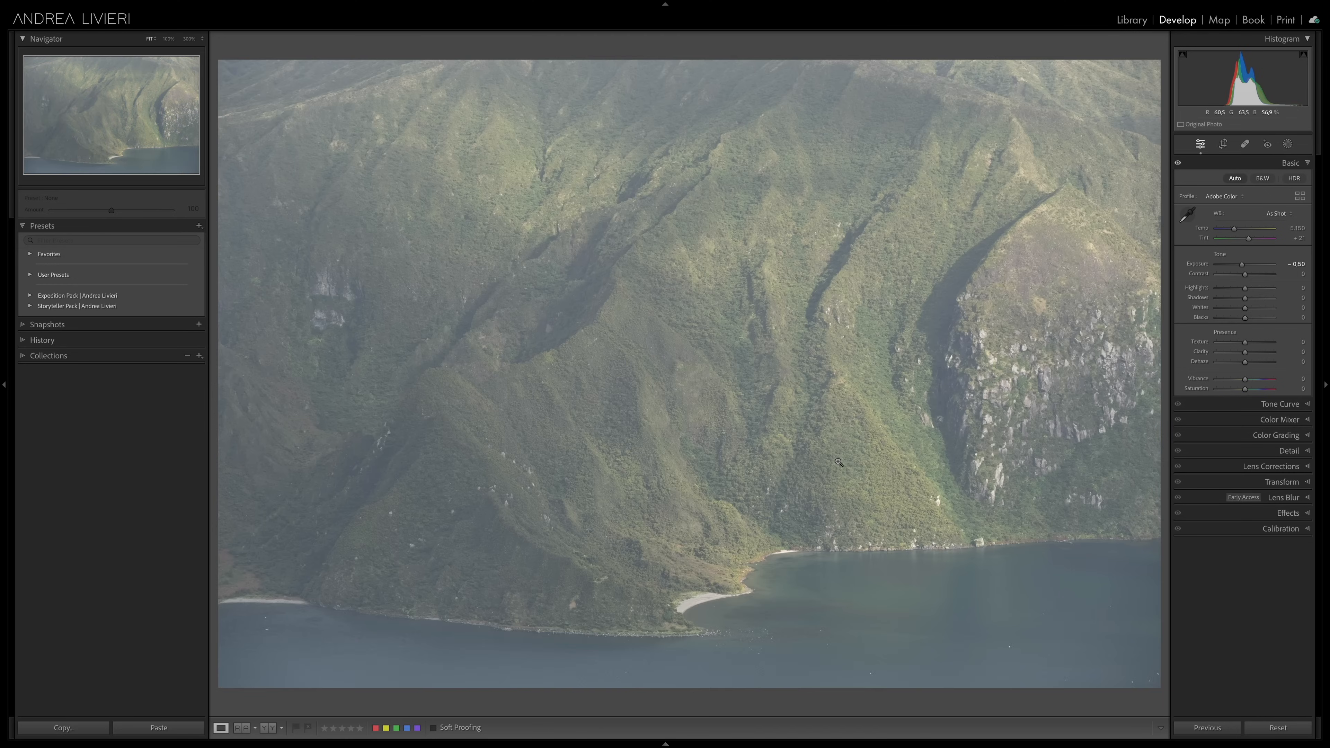
right_click(838, 462)
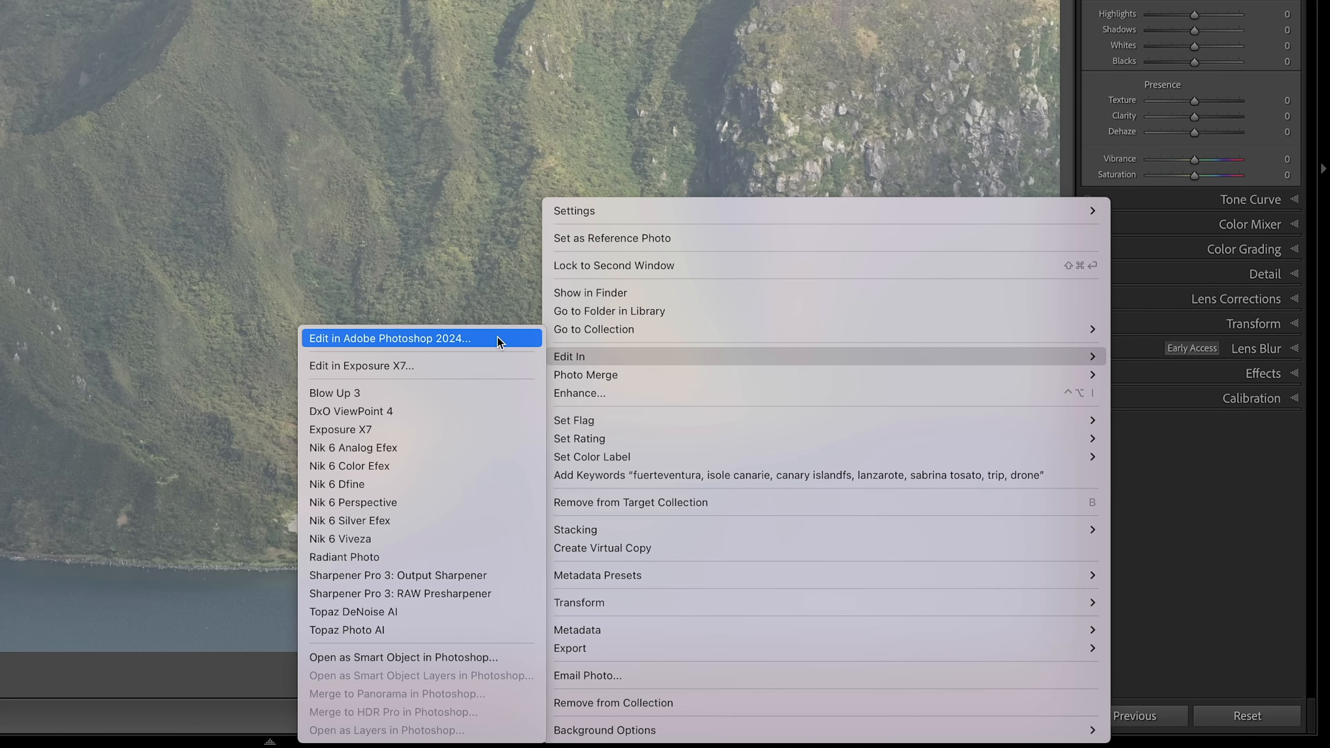
click(399, 339)
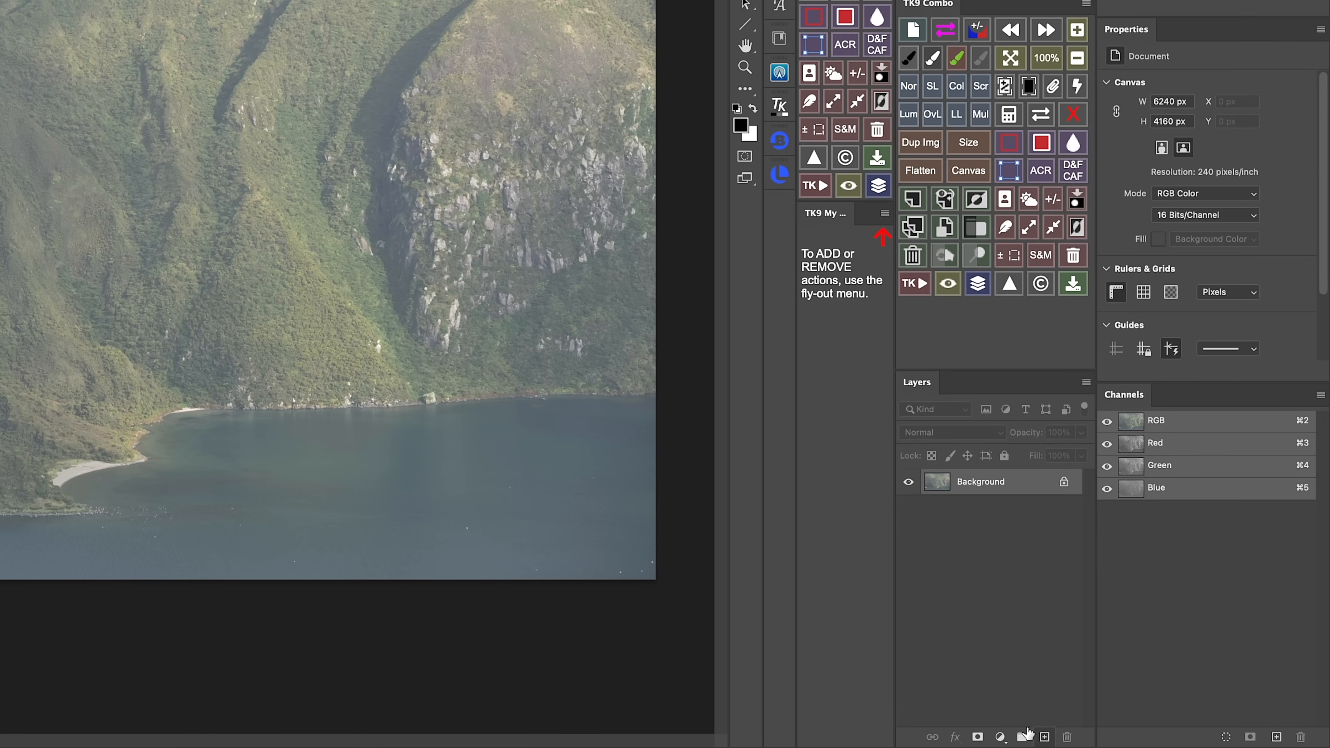
mouse_move(1000, 738)
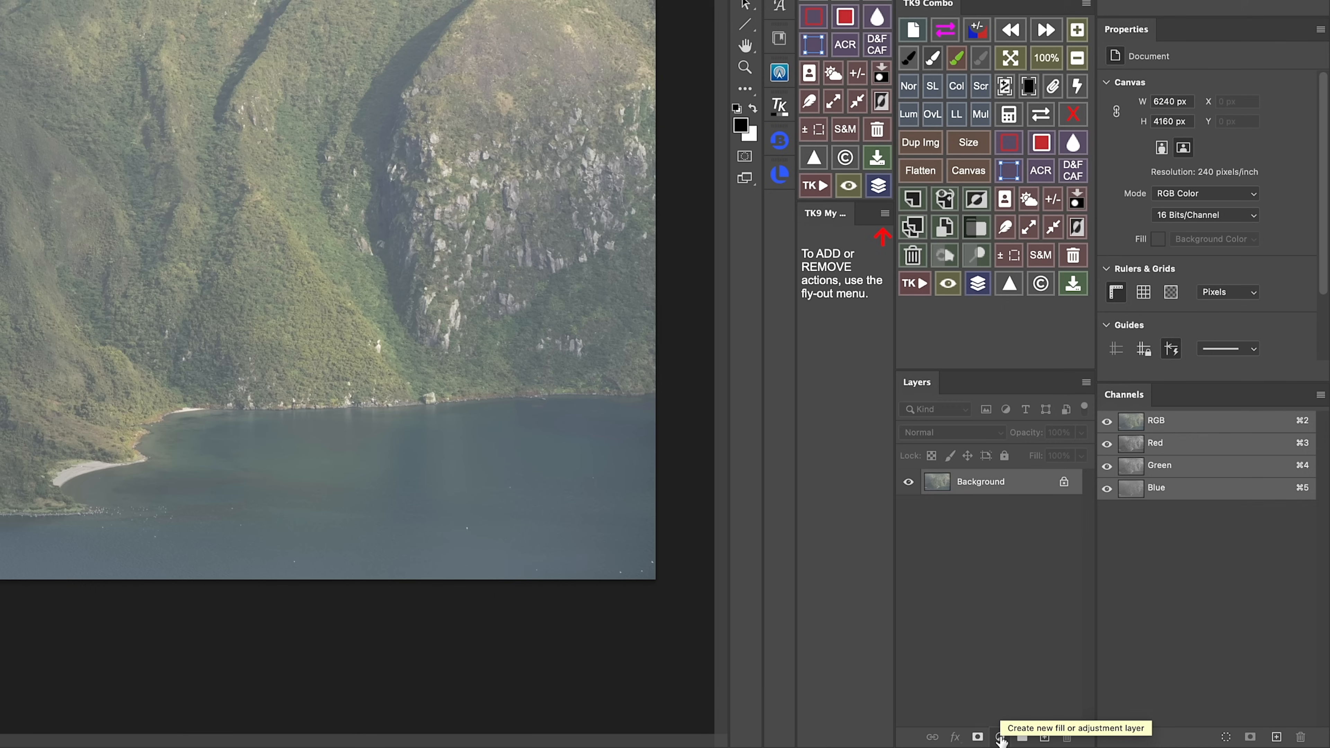
Add a Curves adjustment layer above the Background layer.
click(1000, 738)
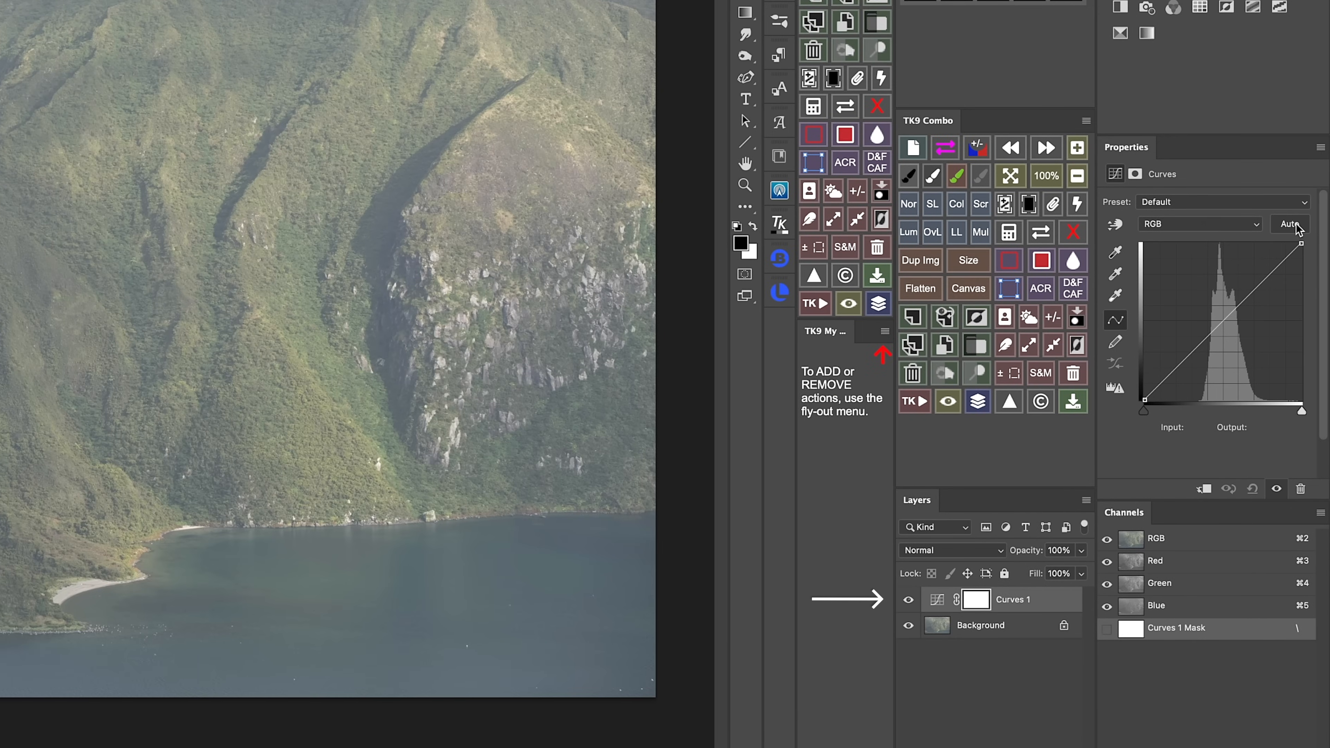
mouse_move(1298, 231)
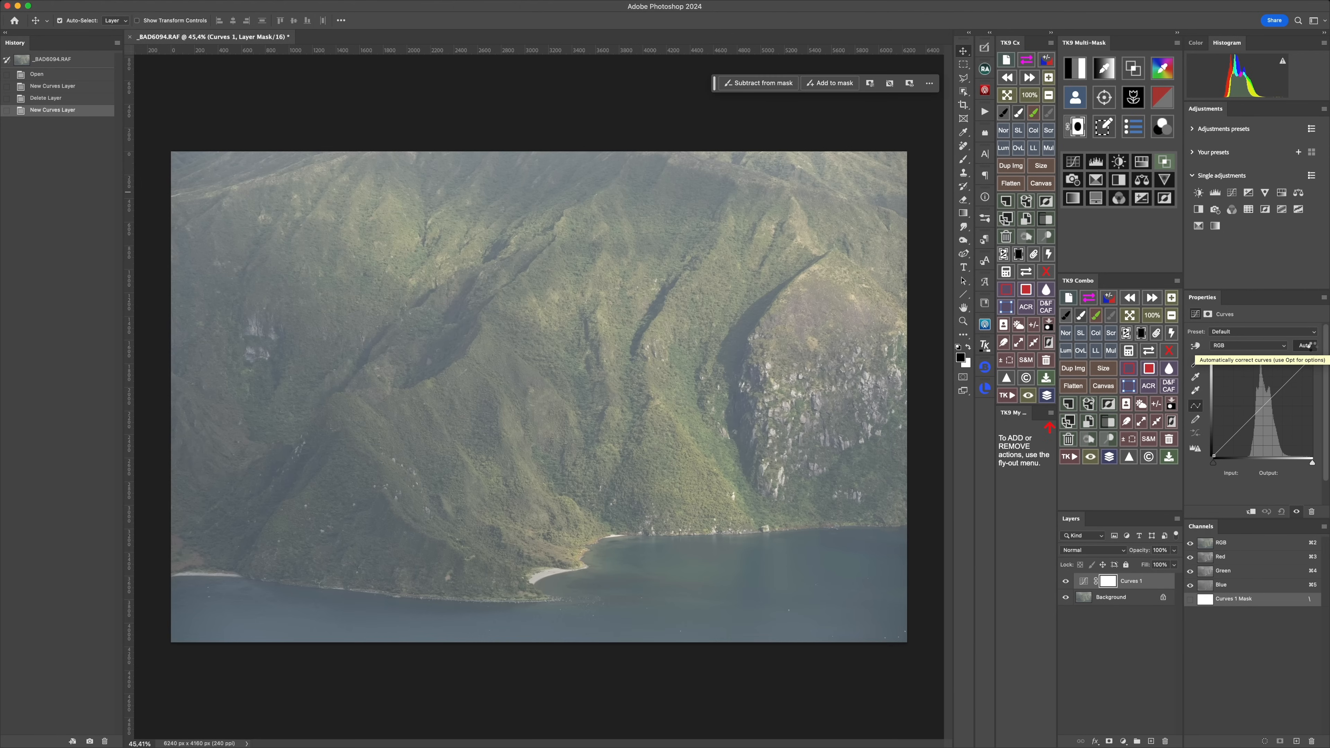
Preview the Auto Color Correction algorithms on Curves 1, ending on Enhance Brightness and Contrast.
click(1305, 345)
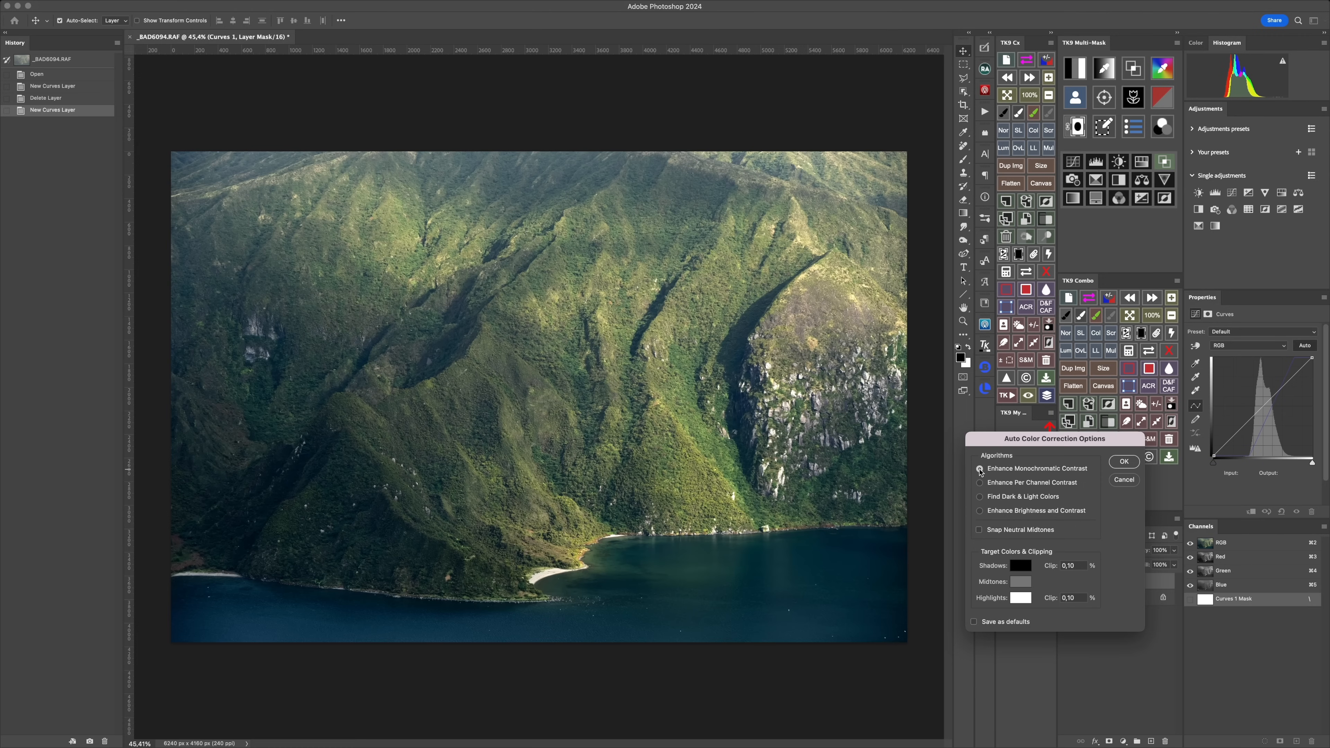
mouse_move(1029, 472)
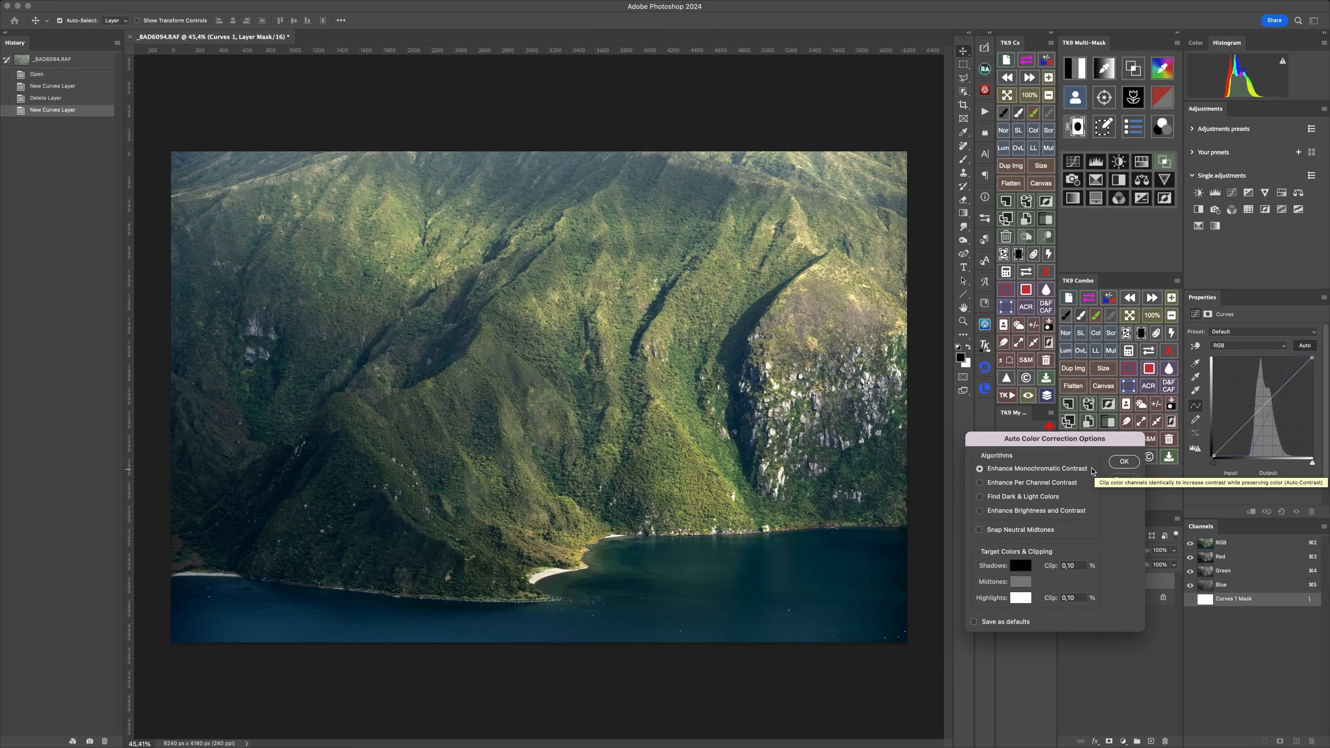
click(979, 483)
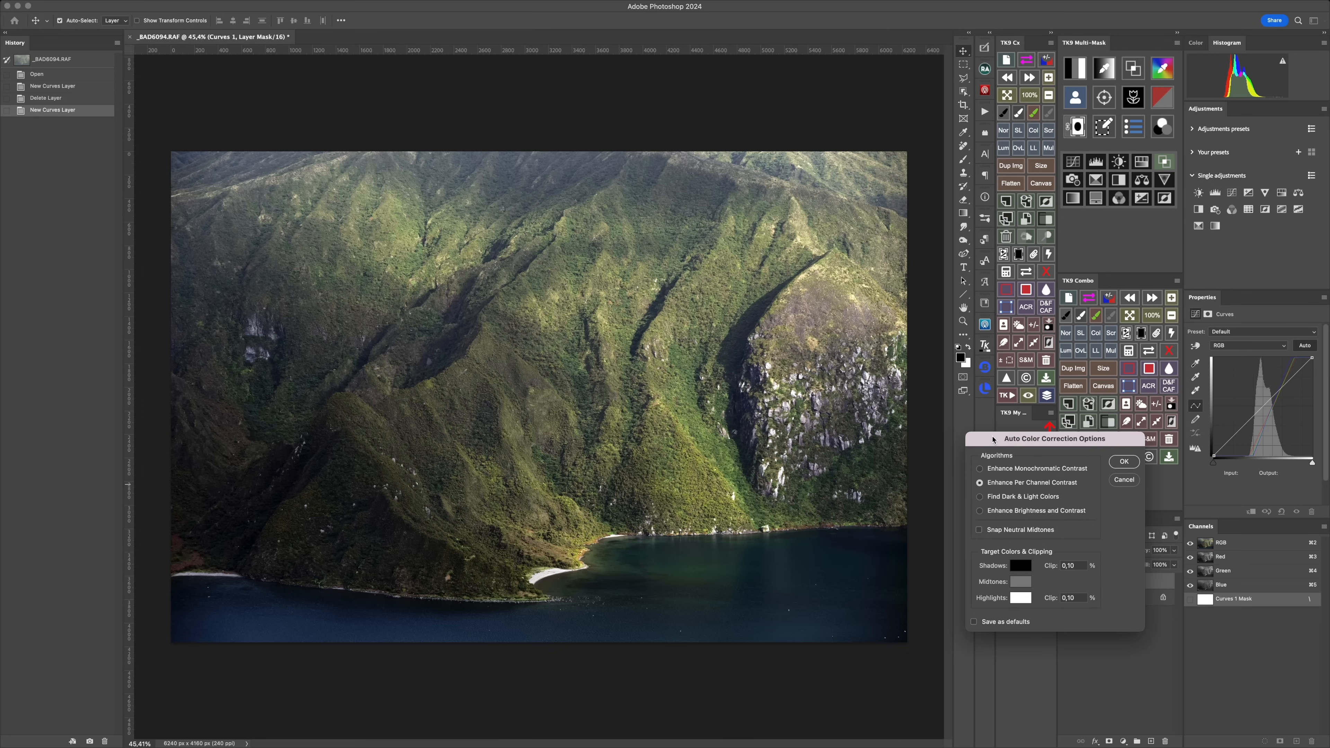
click(980, 497)
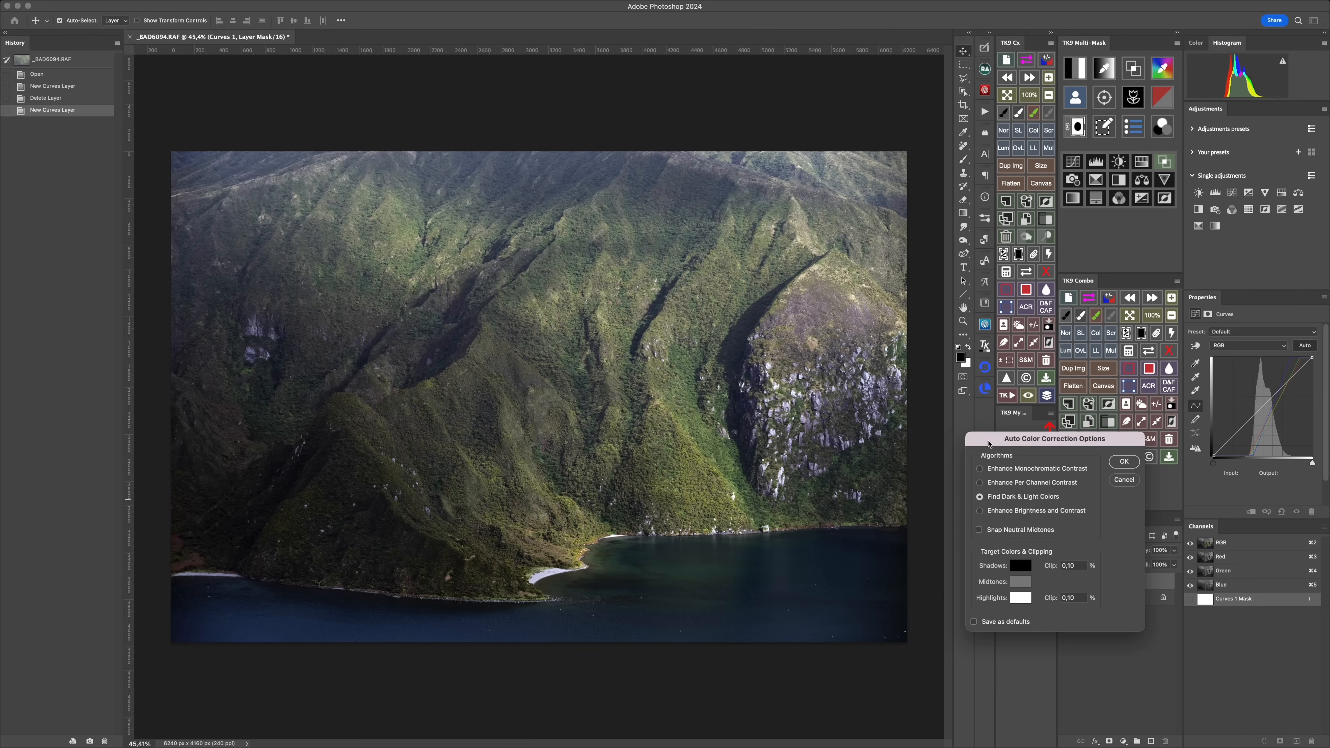
click(979, 510)
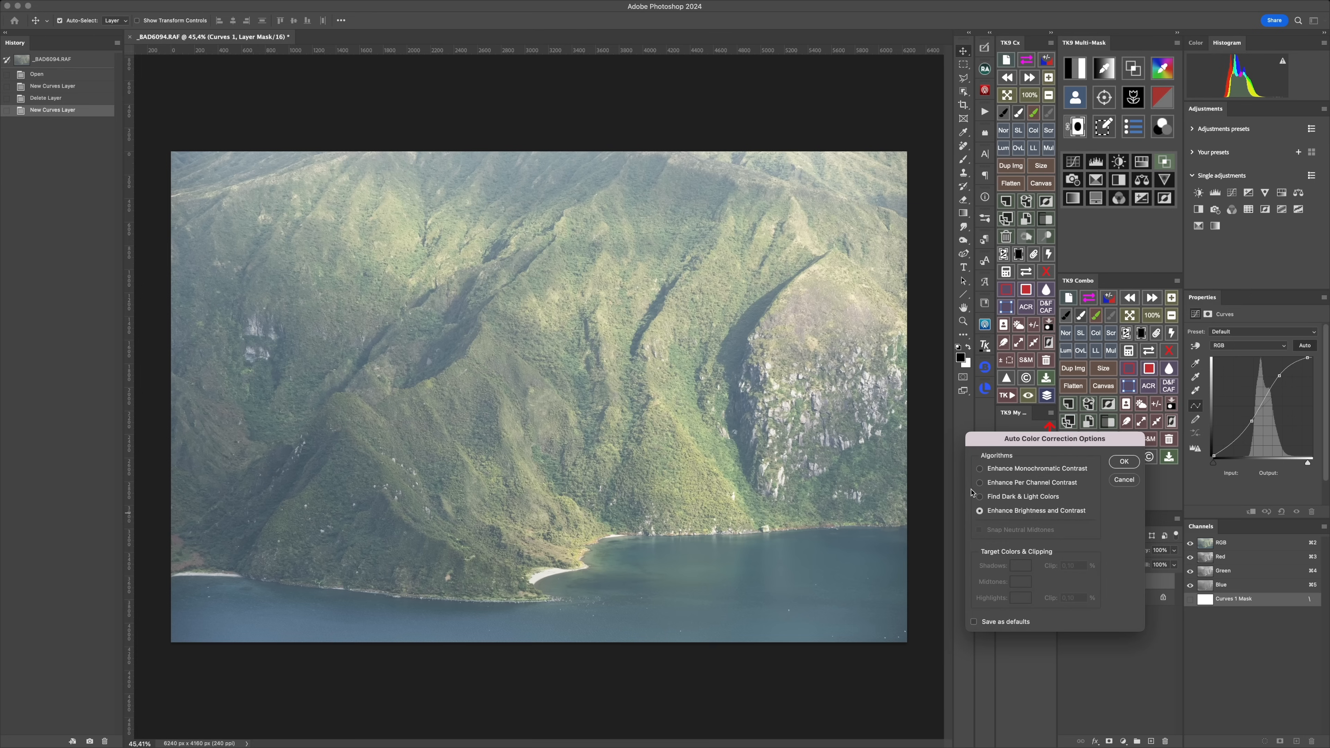
Compare the algorithms and commit Enhance Per Channel Contrast to the Curves 1 layer.
click(979, 468)
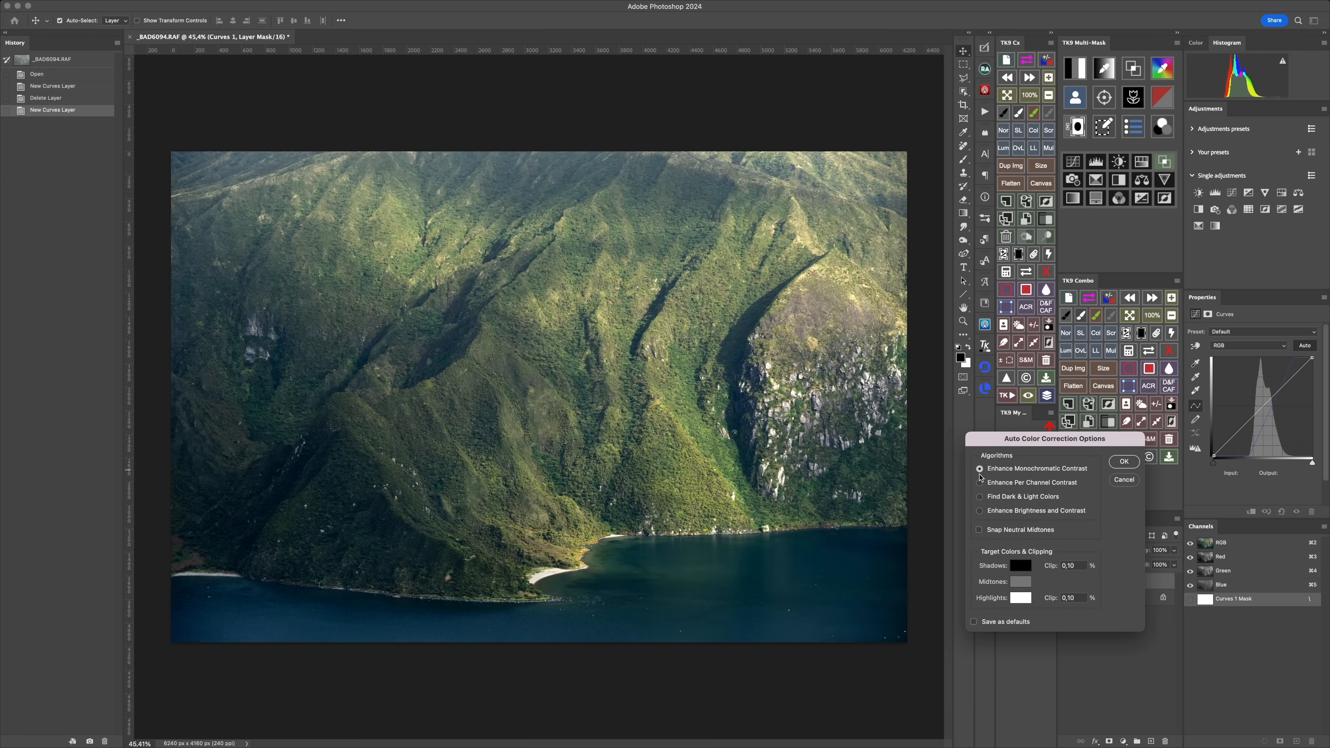
click(980, 483)
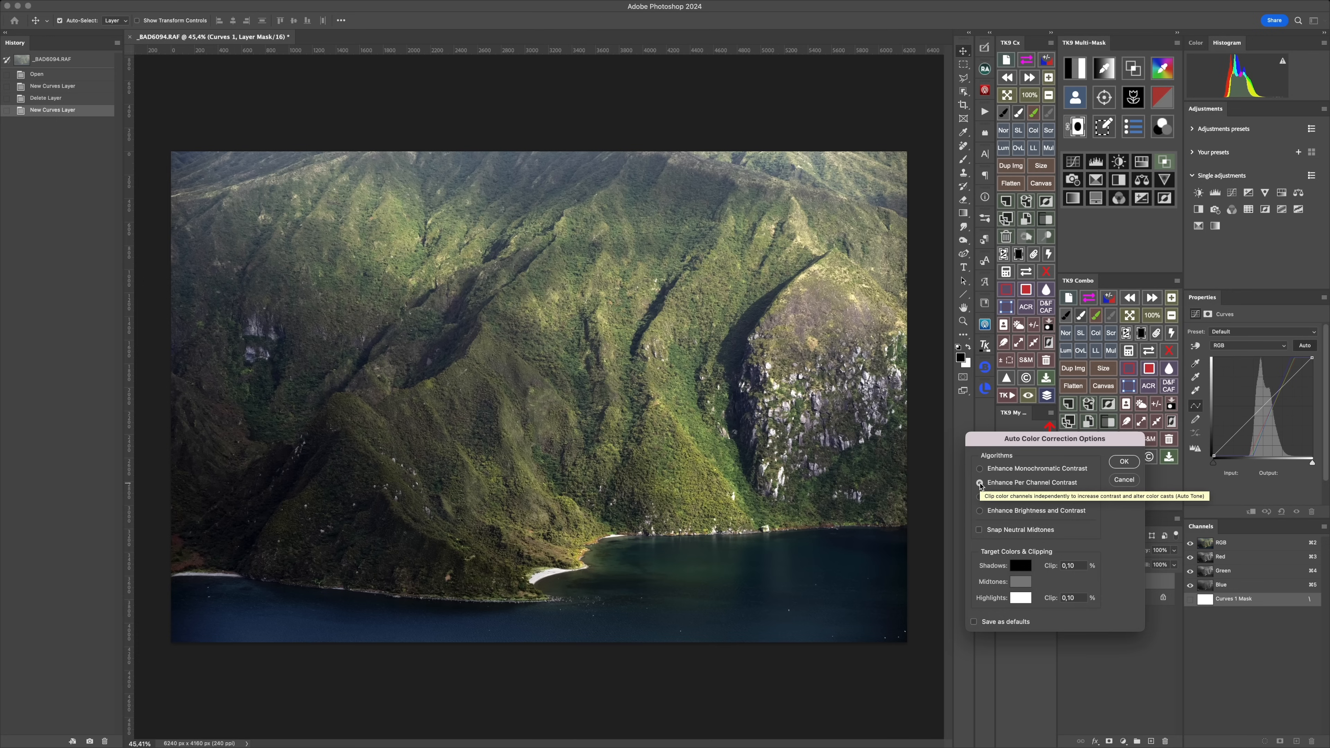
click(979, 468)
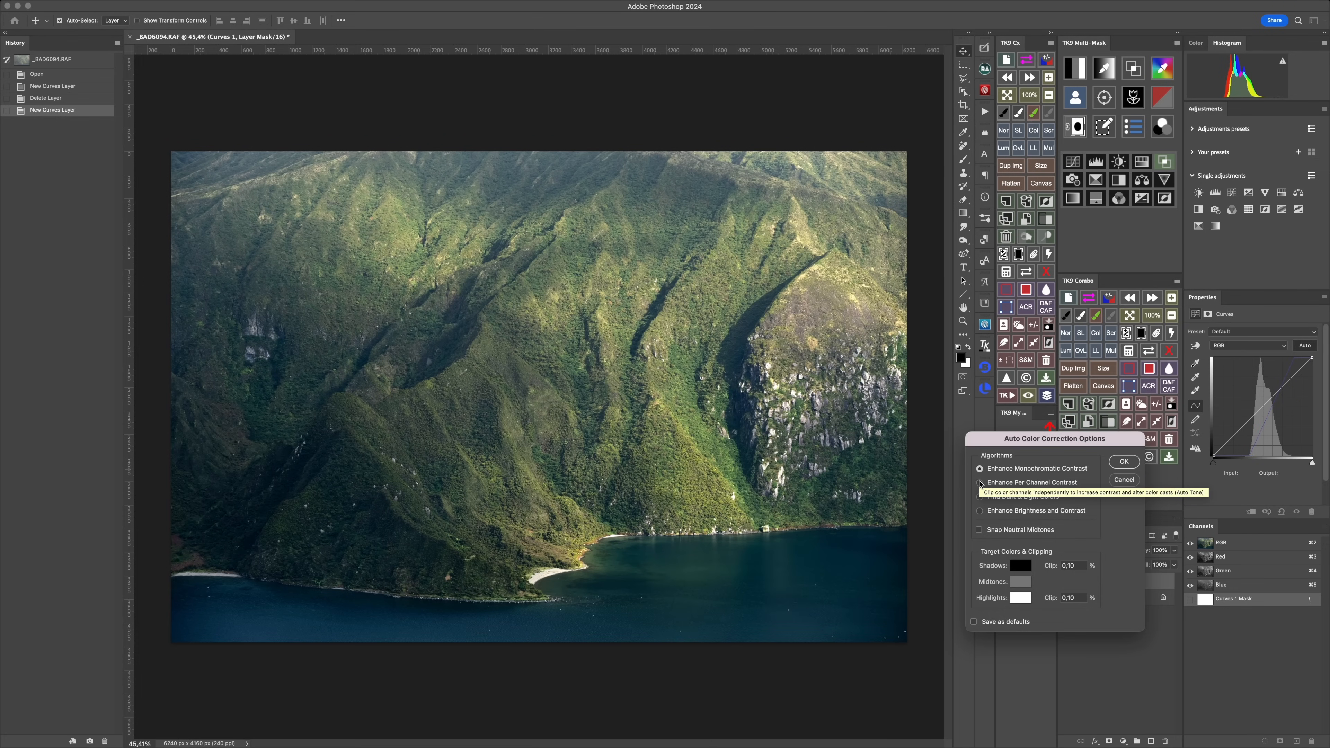
click(979, 482)
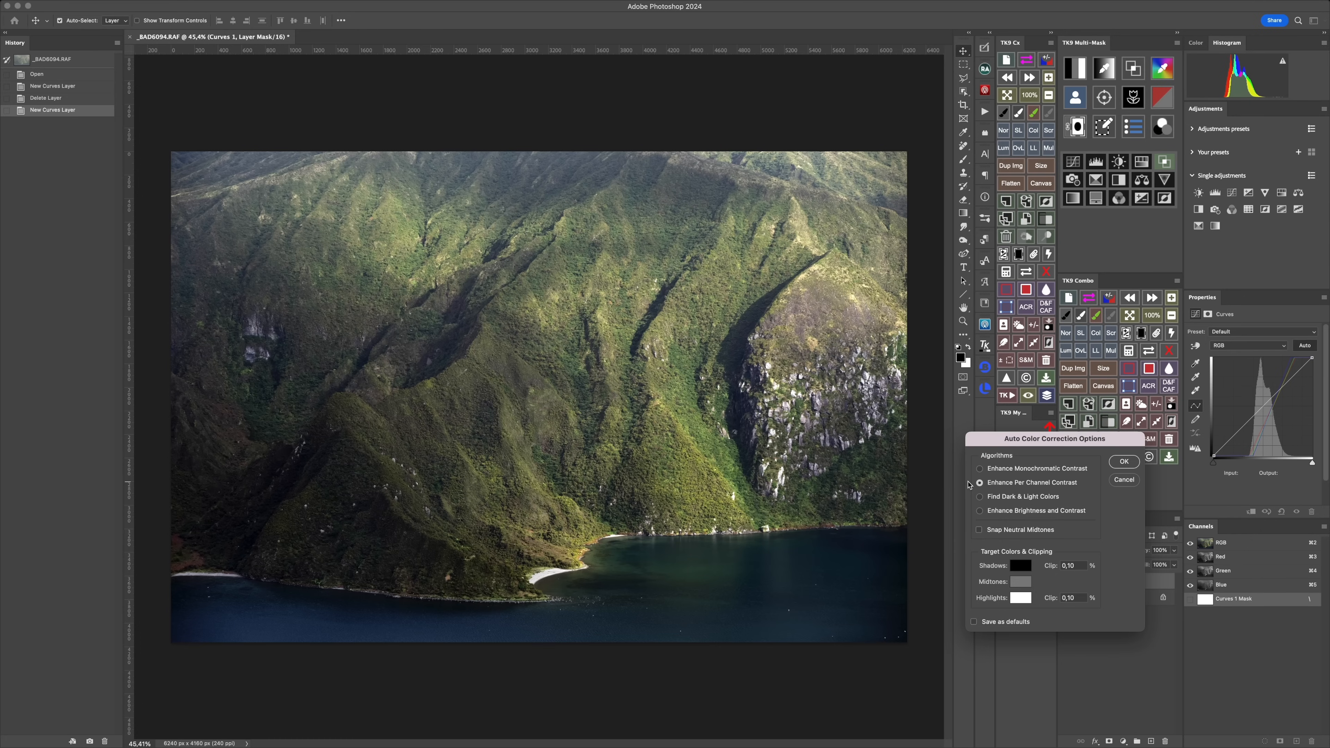
mouse_move(976, 493)
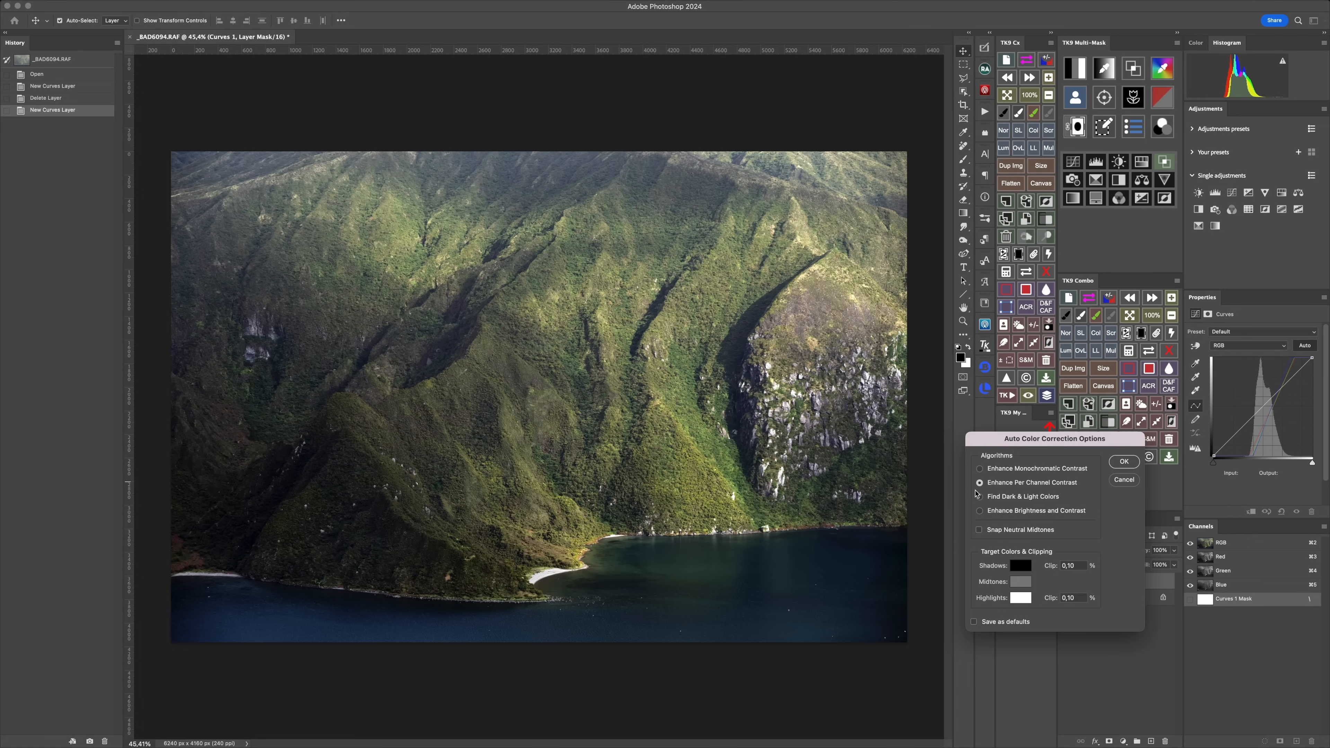
click(980, 497)
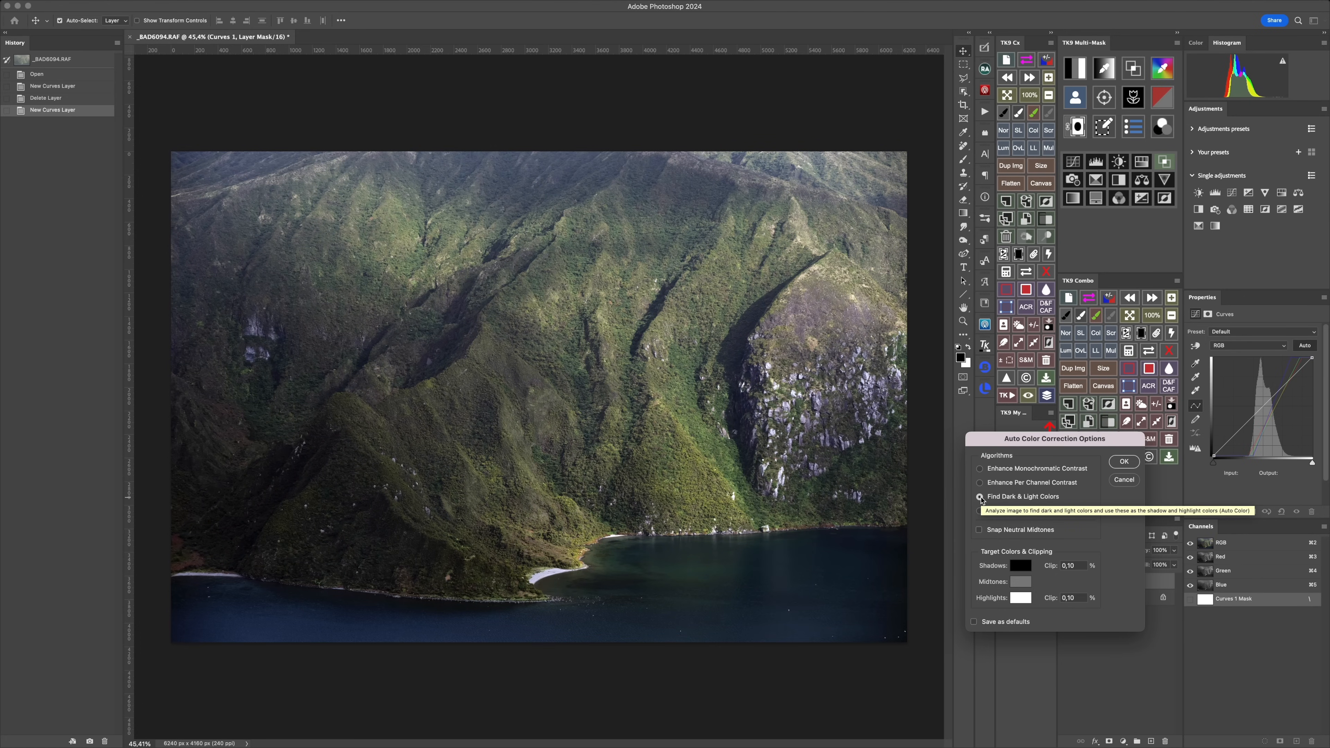
click(979, 483)
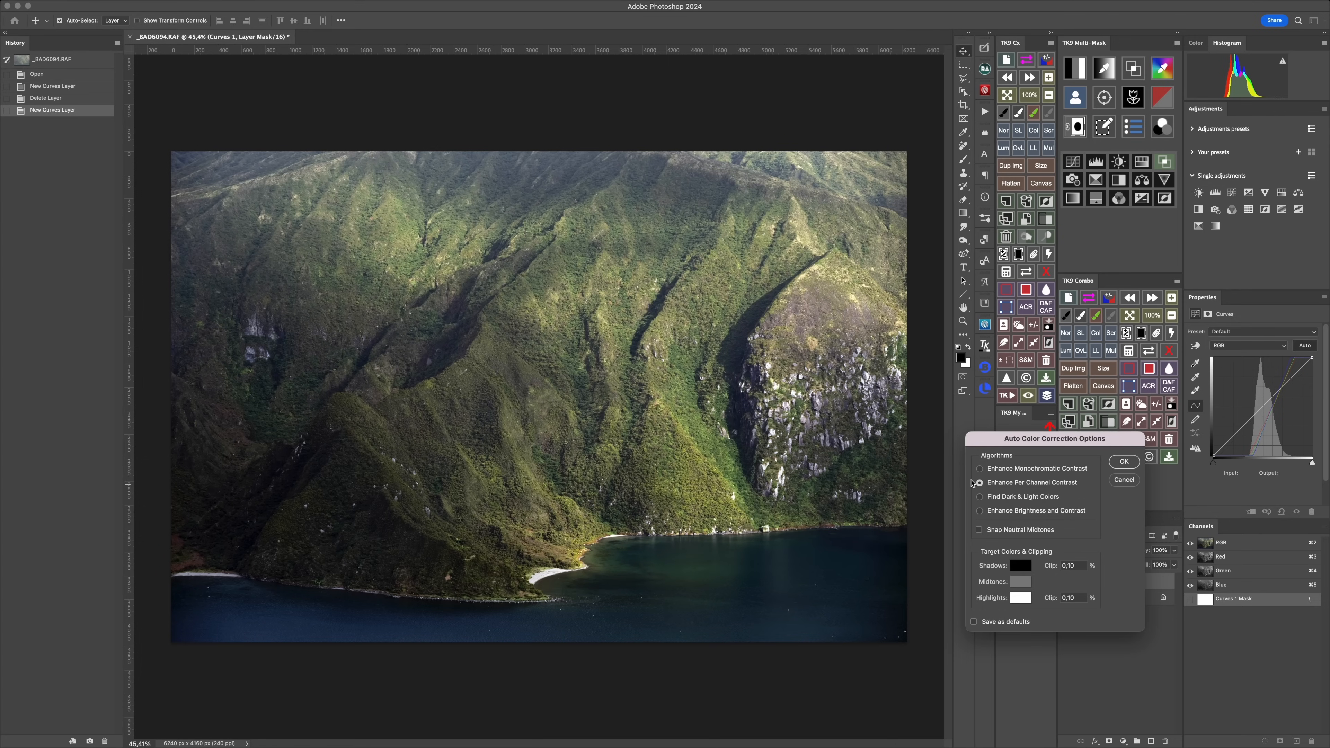
click(979, 468)
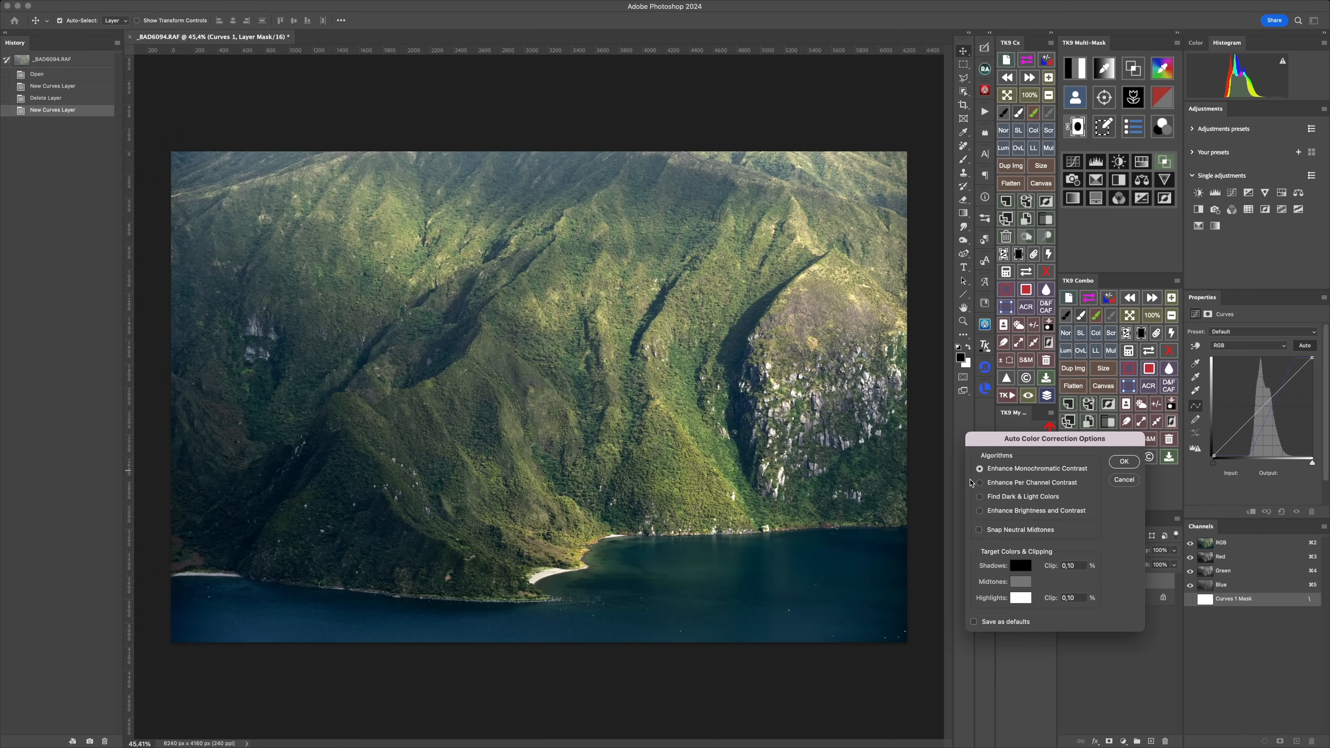
click(980, 483)
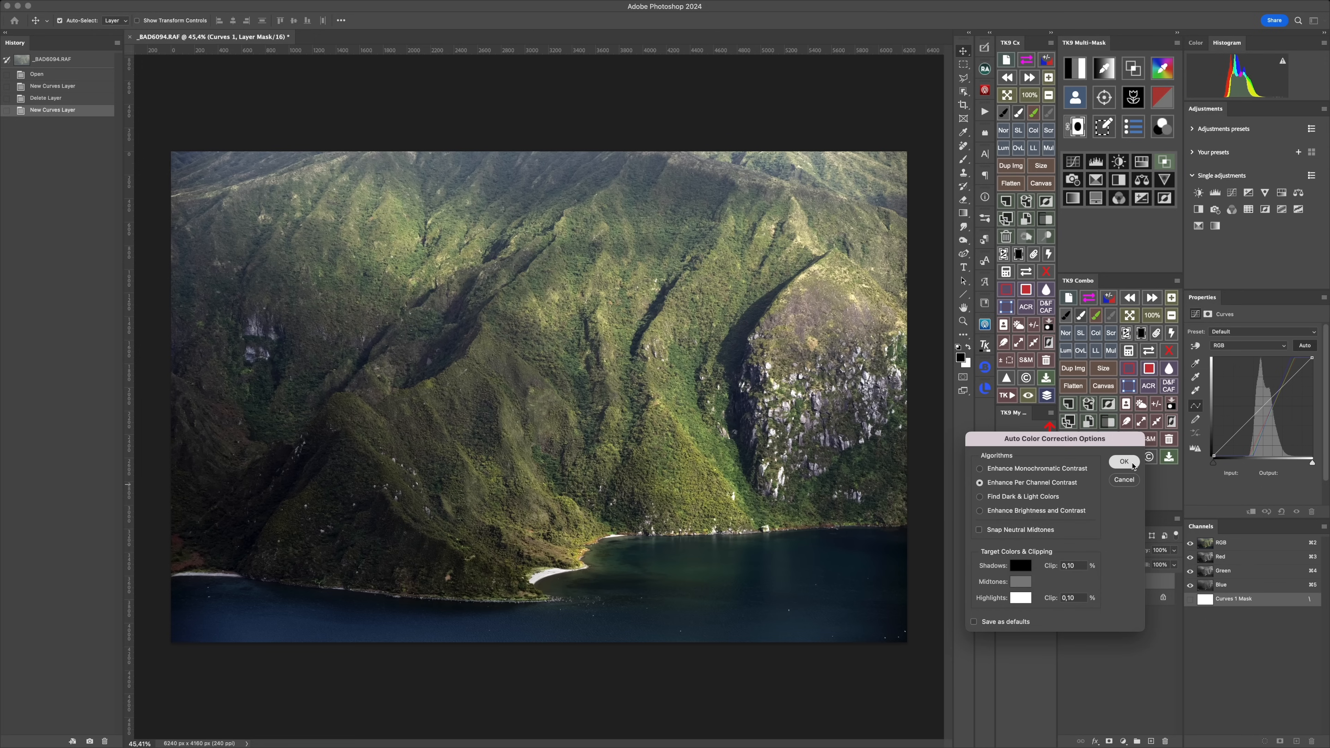
click(1124, 461)
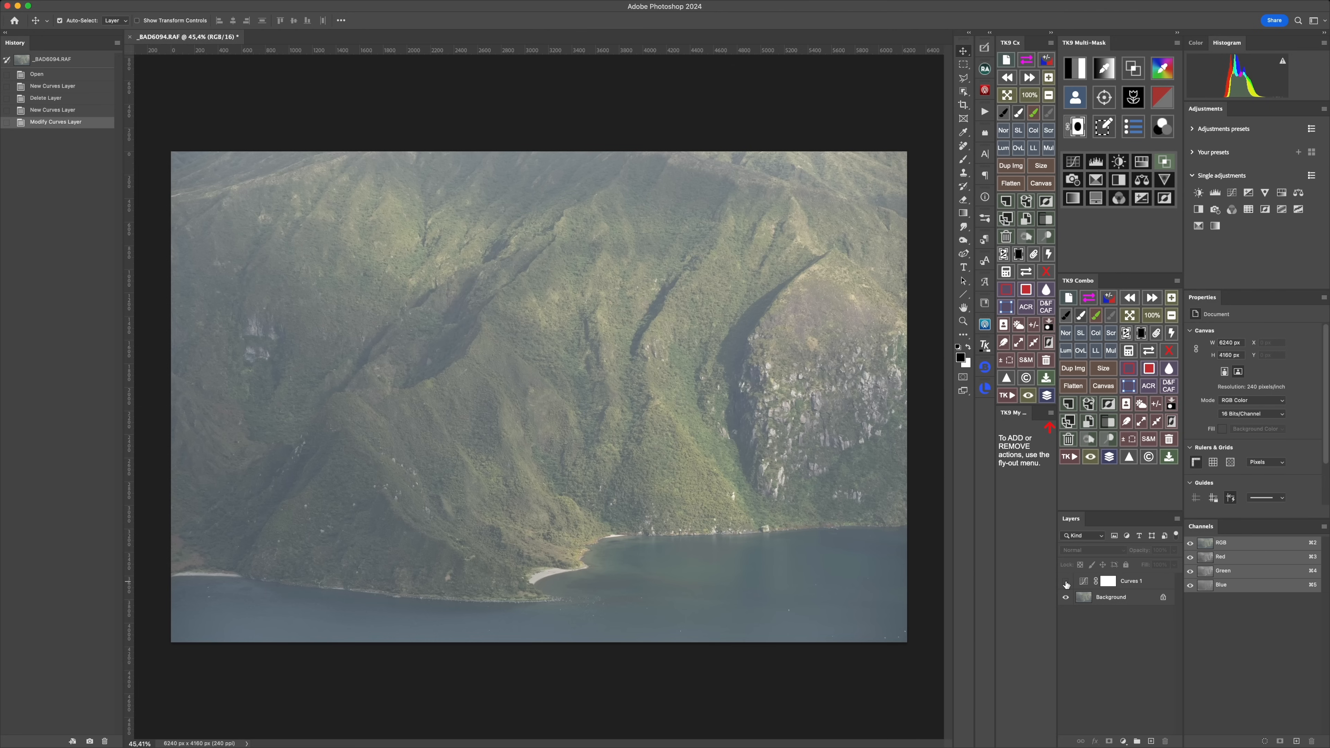
Hide and re-show Curves 1 to compare the hazy original with the corrected photo.
click(1066, 581)
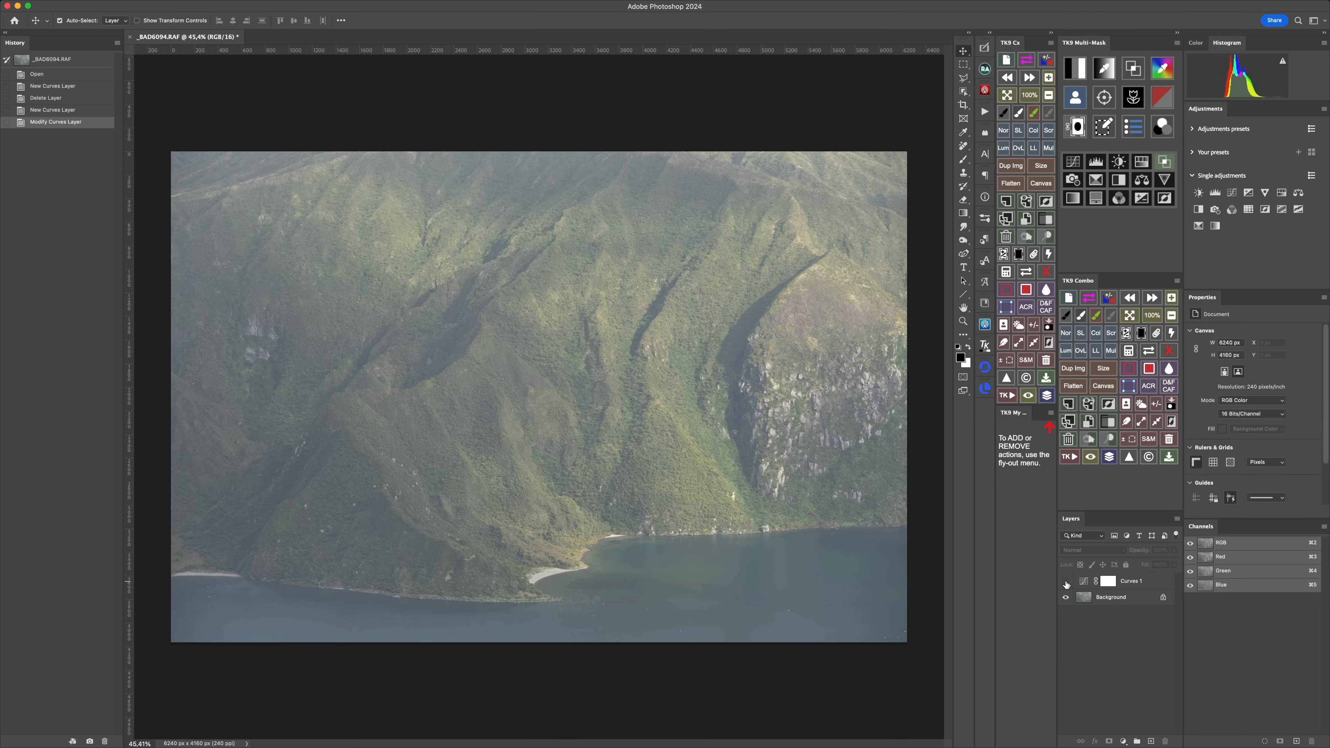
click(1065, 581)
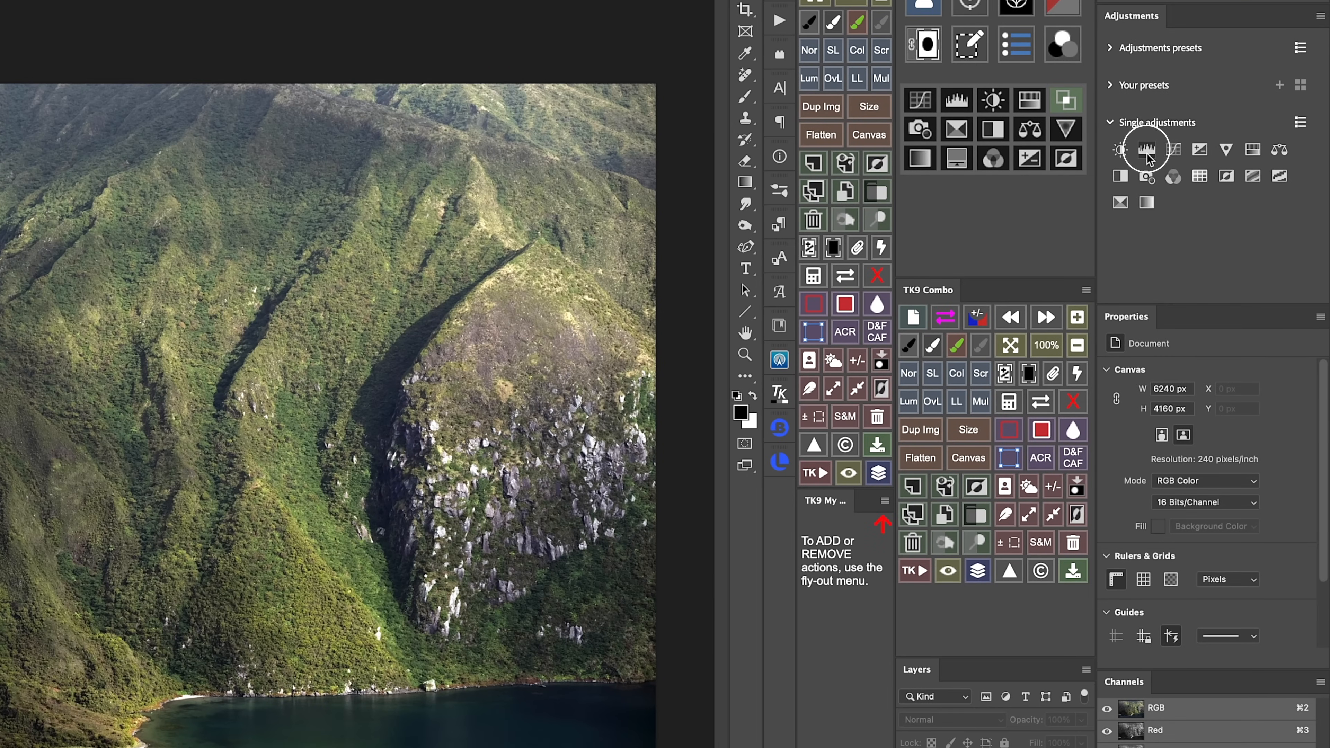
Add a Levels 1 layer above Curves 1 and shift its Blue channel midtones.
click(1147, 149)
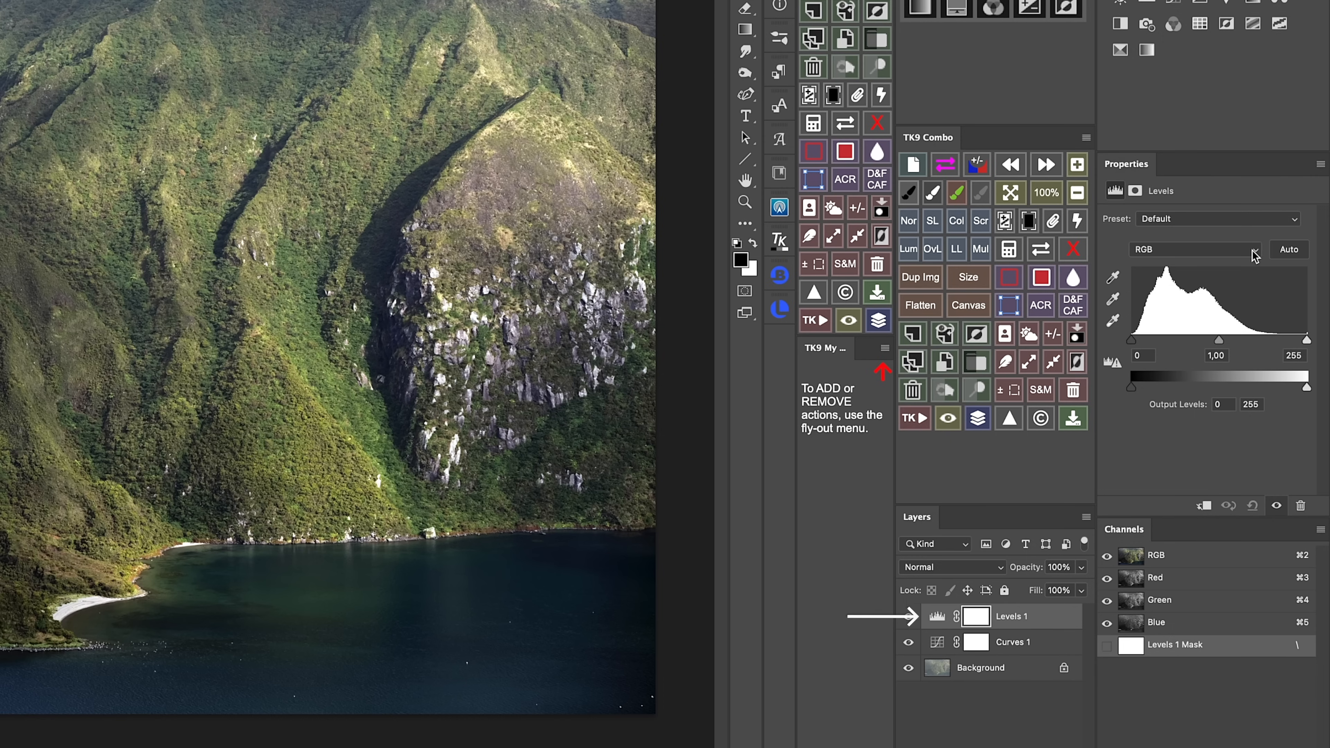
click(1255, 250)
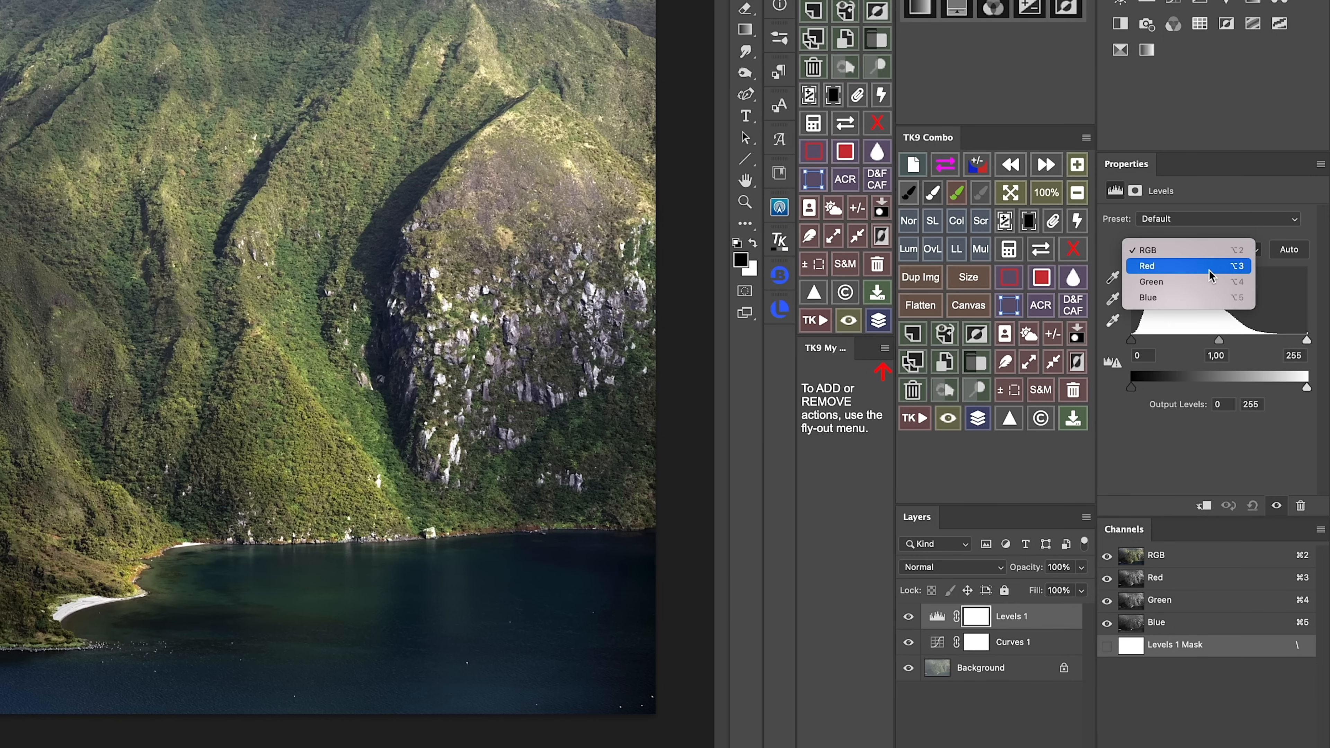
click(1149, 297)
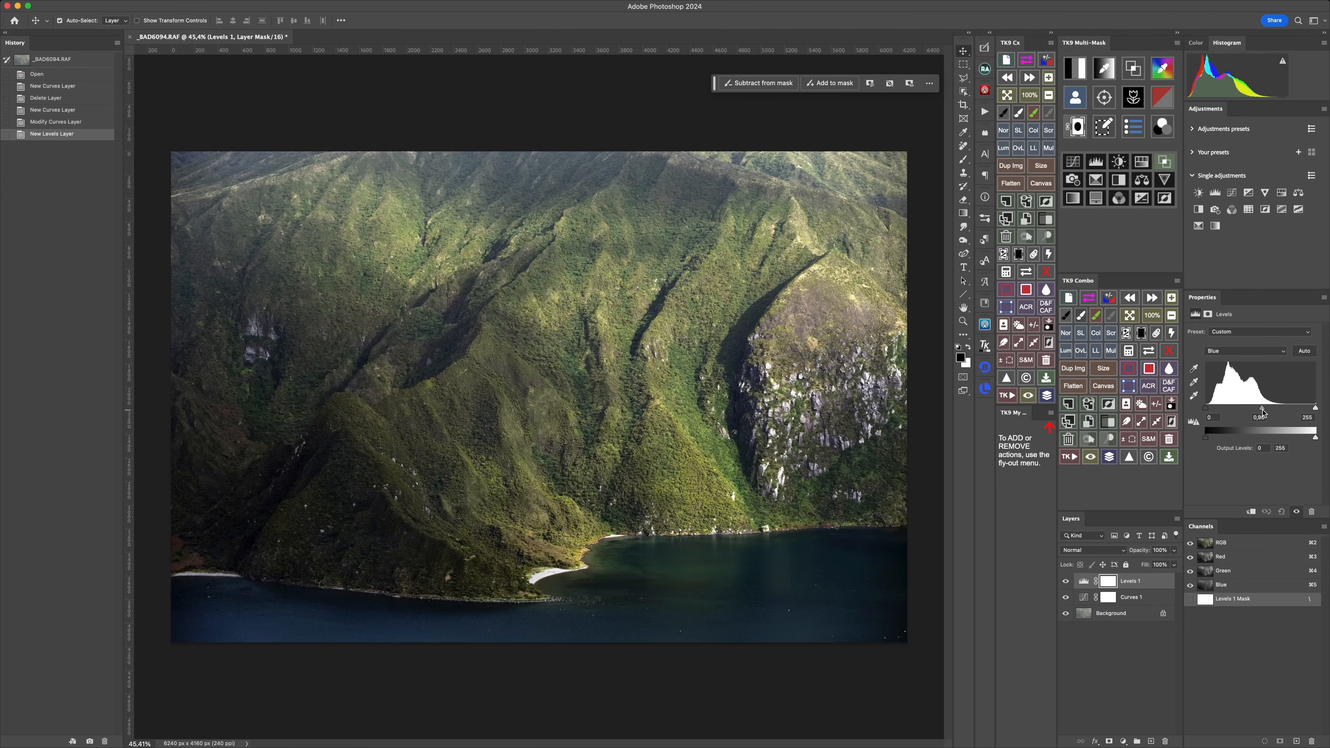
drag(1263, 412, 1255, 412)
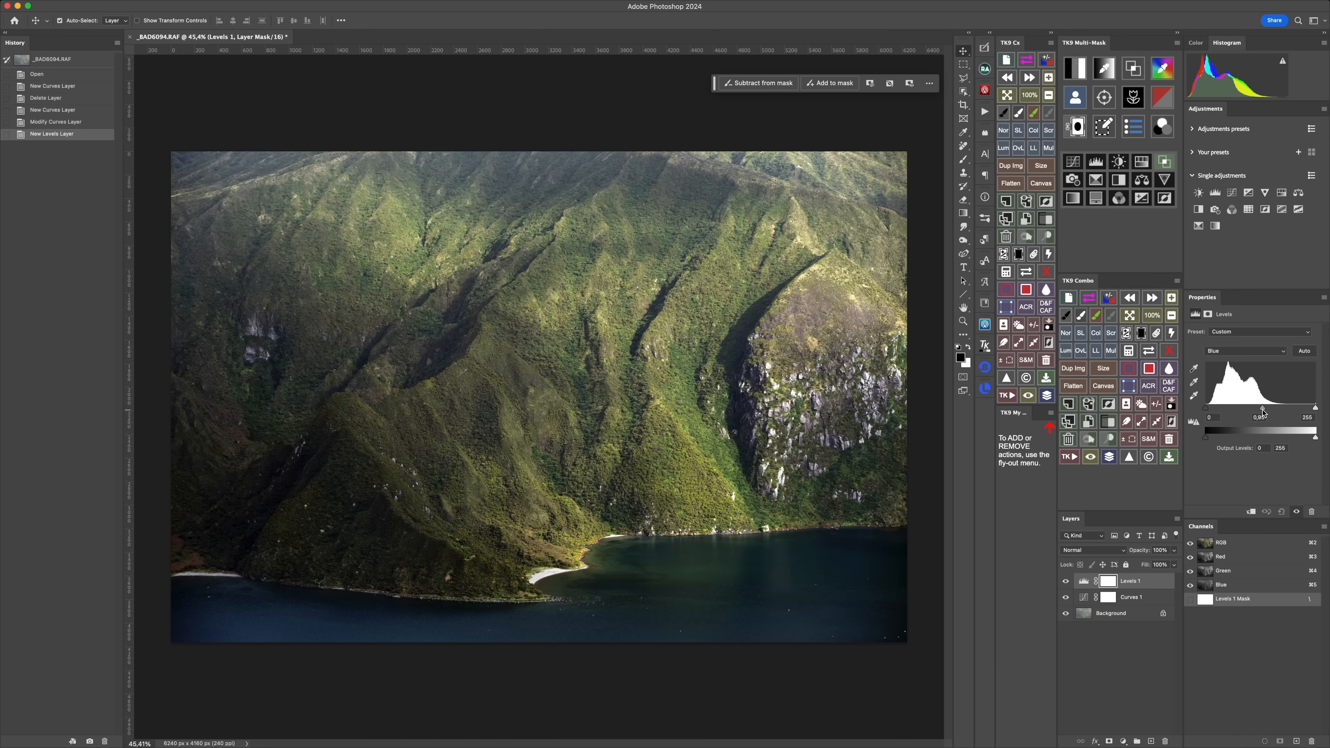
Fine-tune the Blue channel input level sliders on the Levels layer.
drag(1263, 416, 1257, 416)
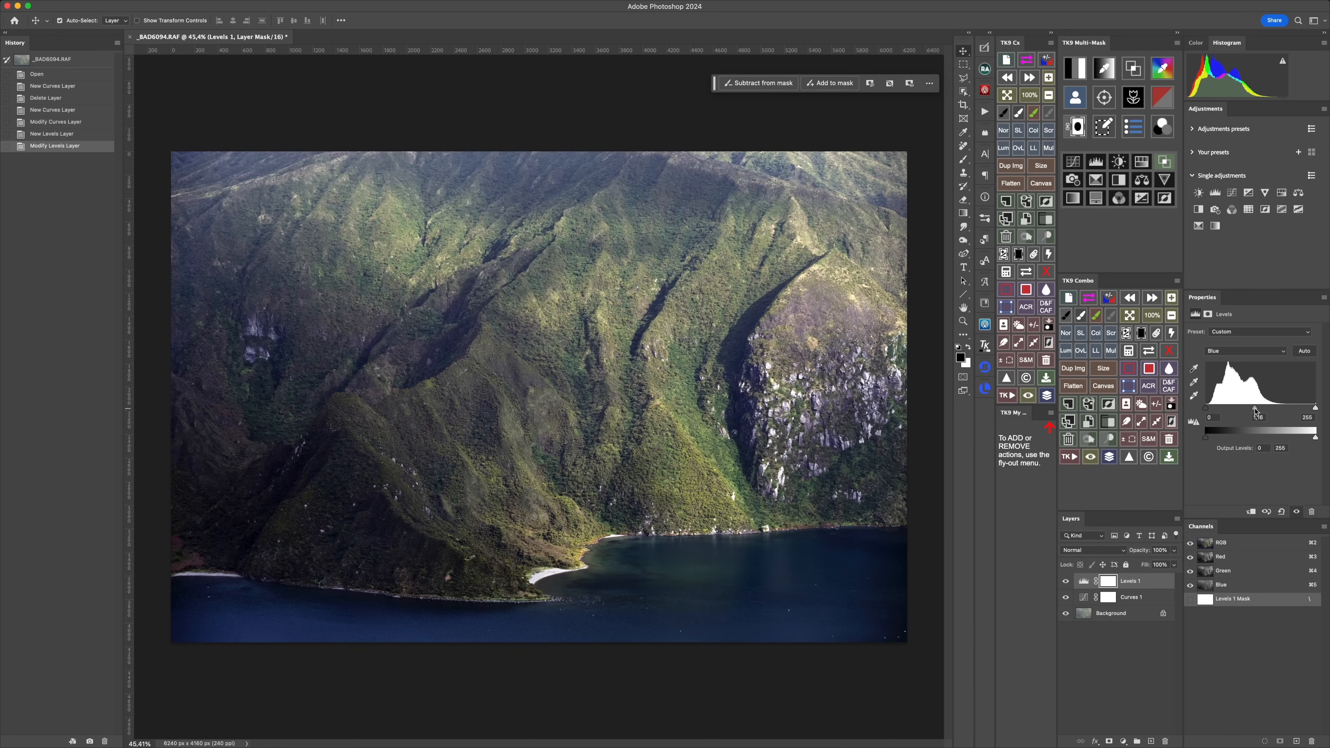
drag(1258, 416, 1261, 416)
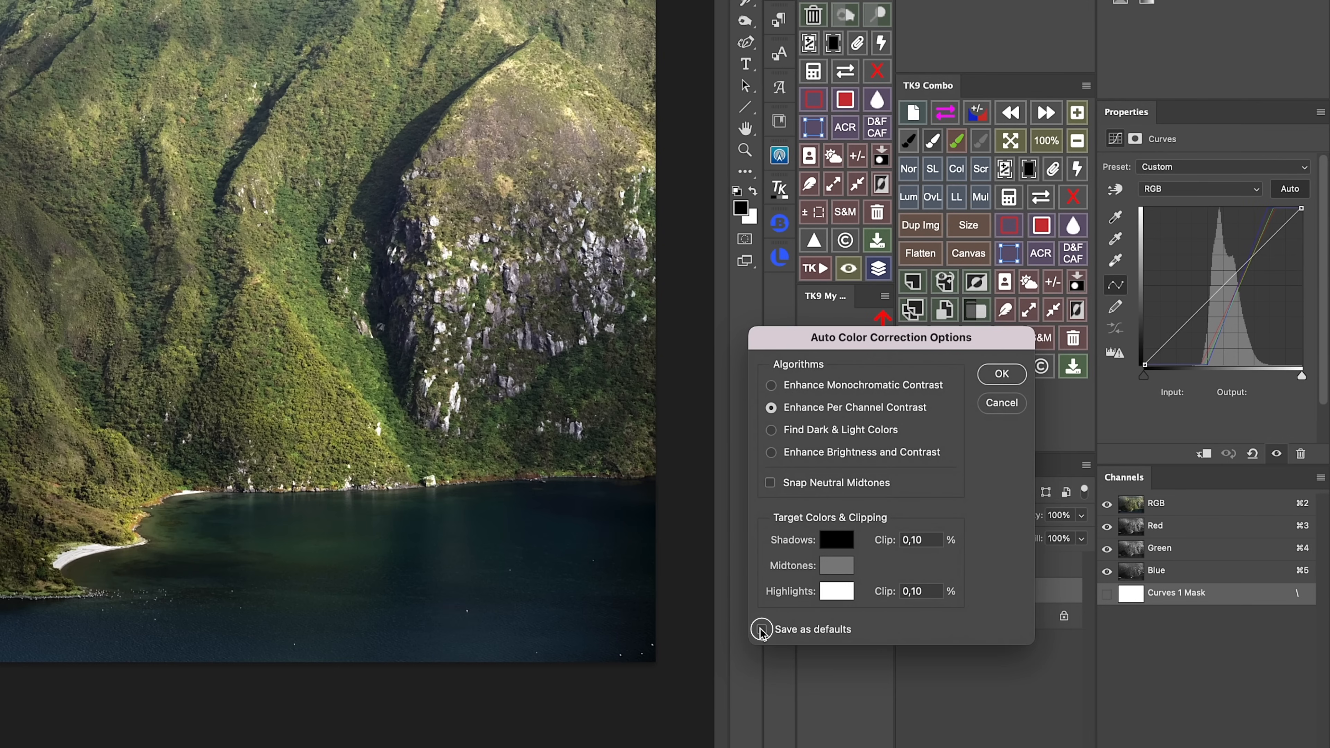
Leave the correction dialog and bring the snowy harbour village photo into Photoshop.
click(762, 629)
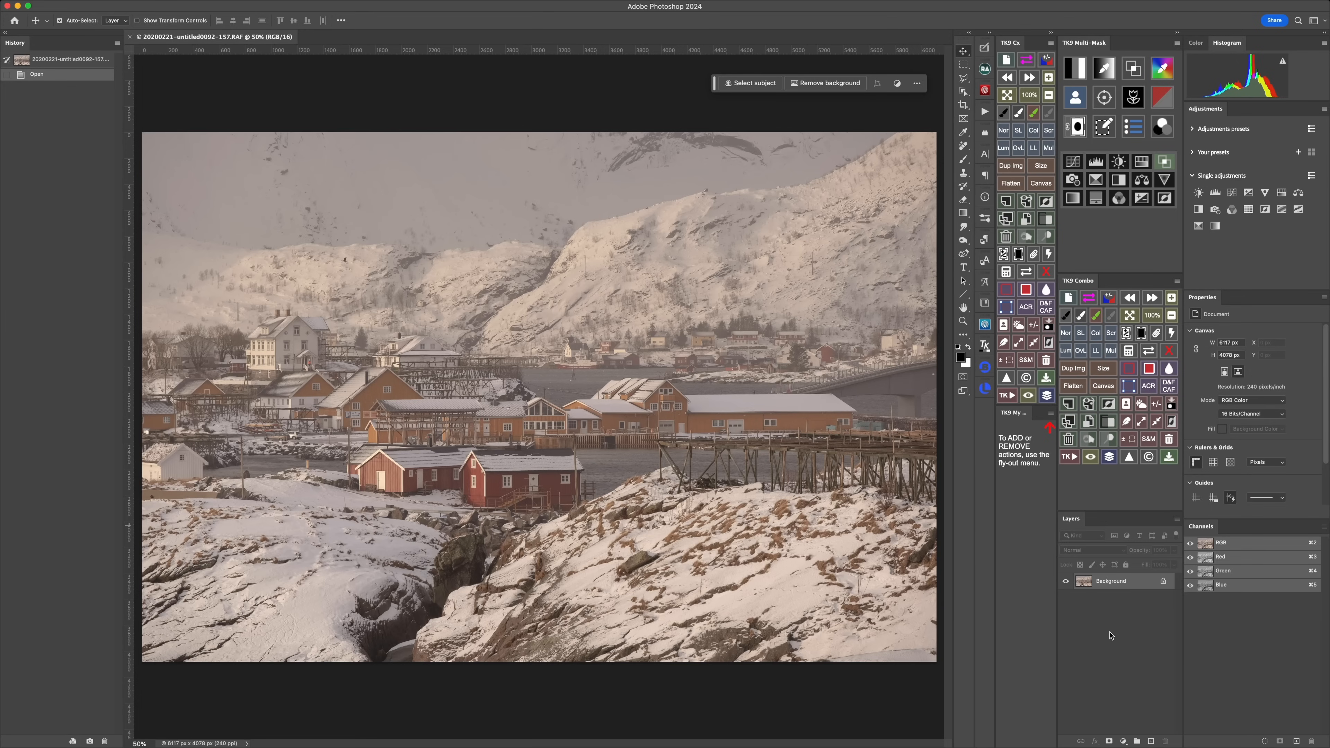
Add a Curves layer to the village photo and compare the four auto correction algorithms.
click(1232, 193)
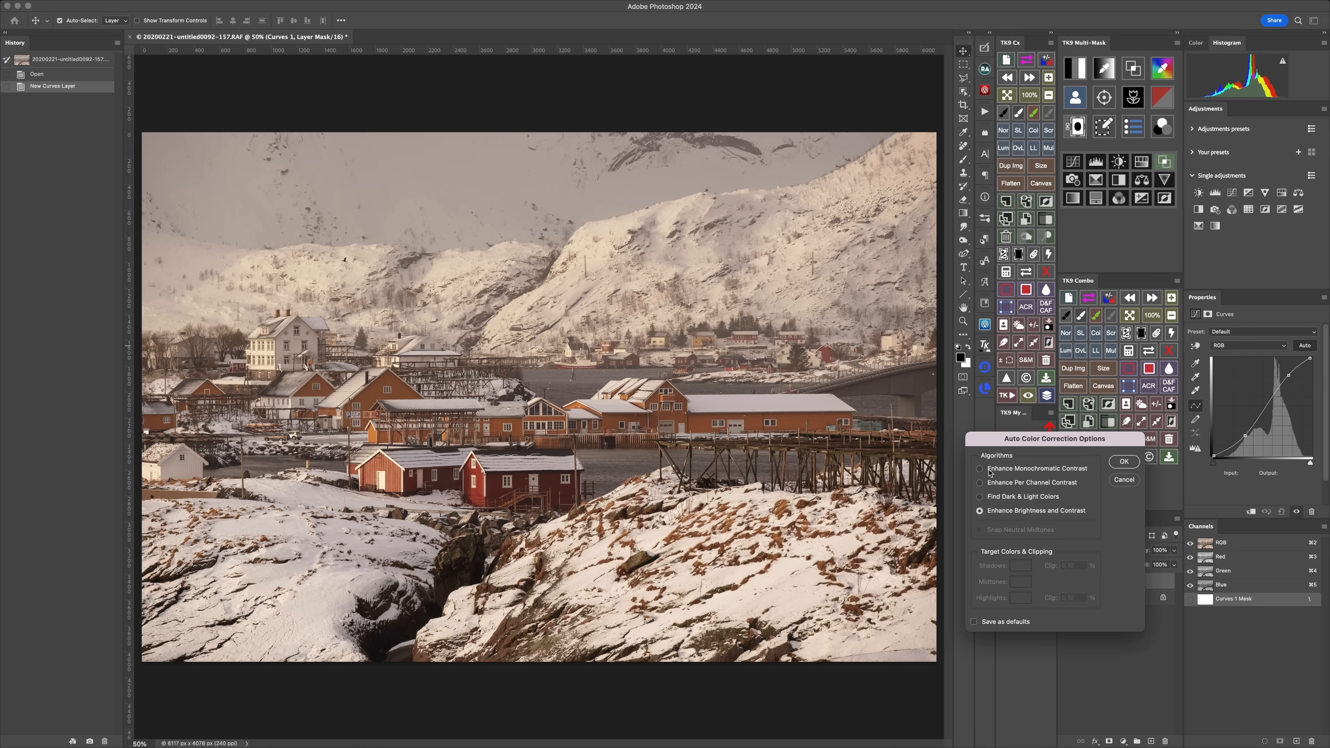
click(979, 468)
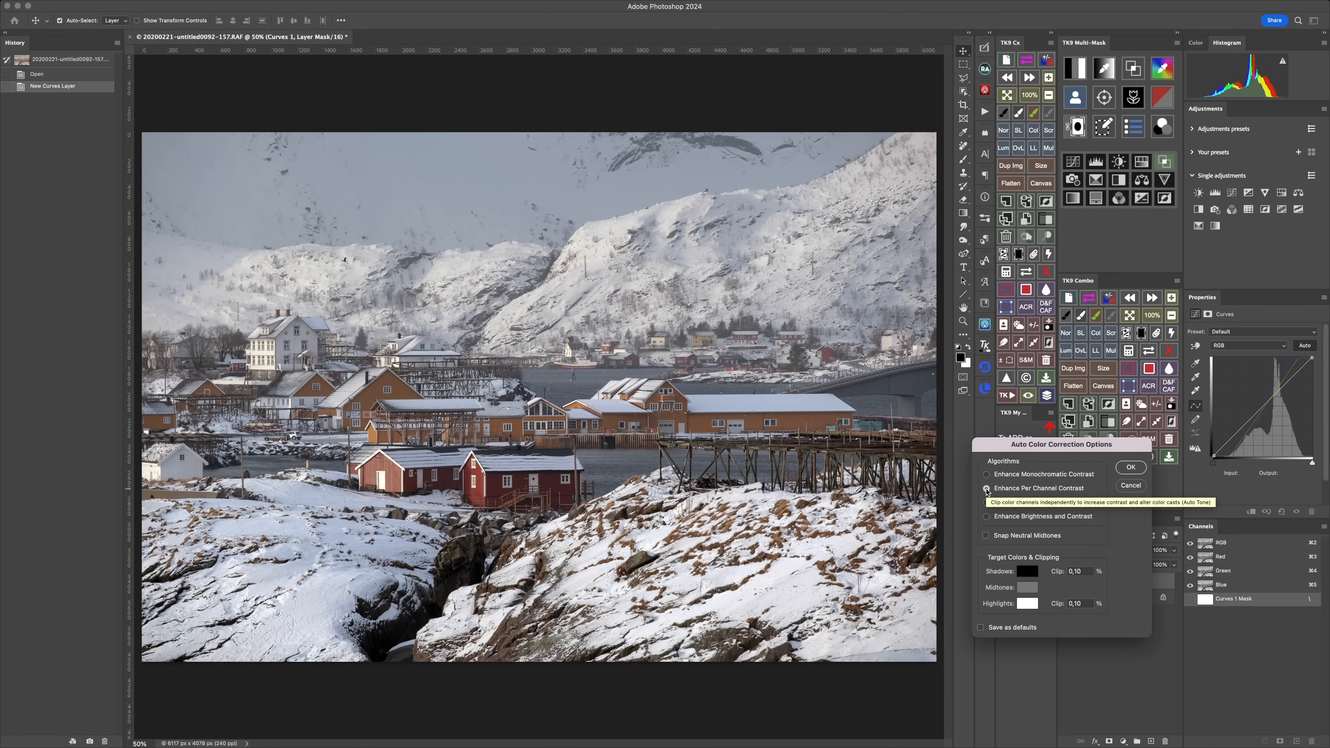
click(986, 503)
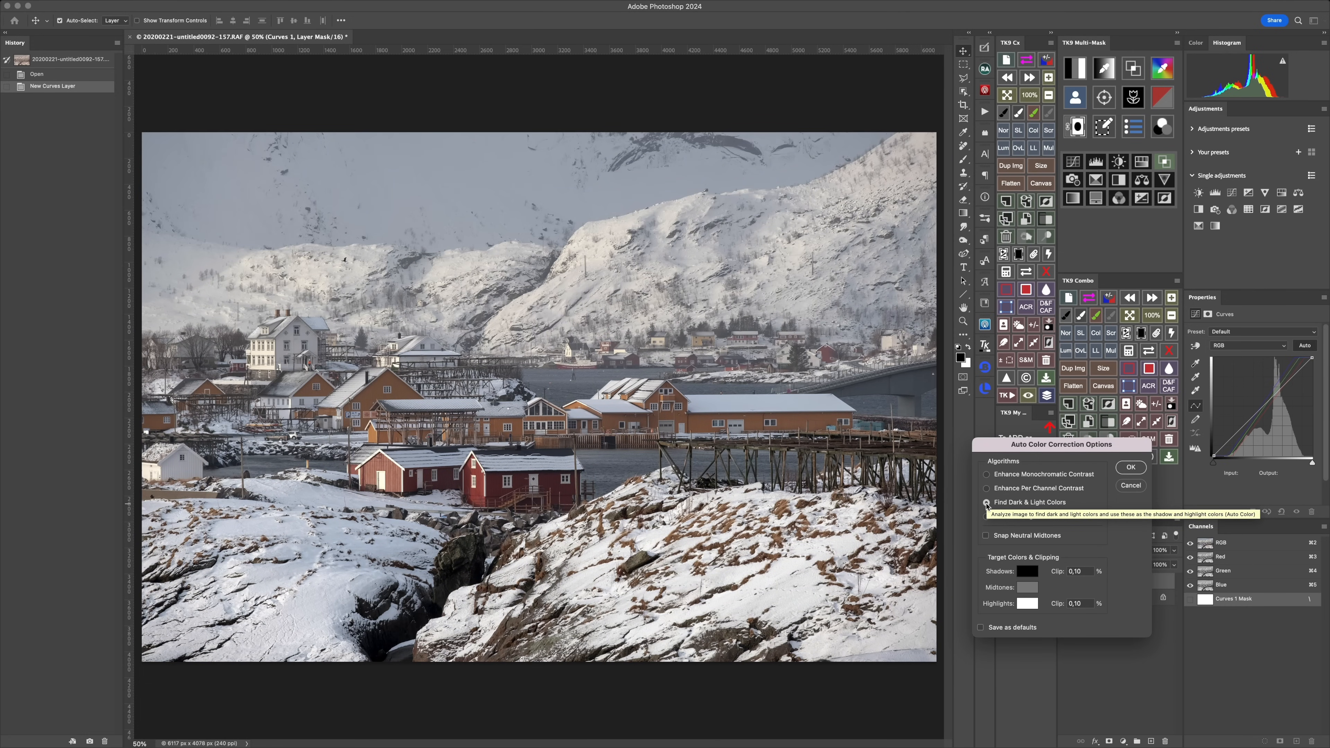
click(986, 489)
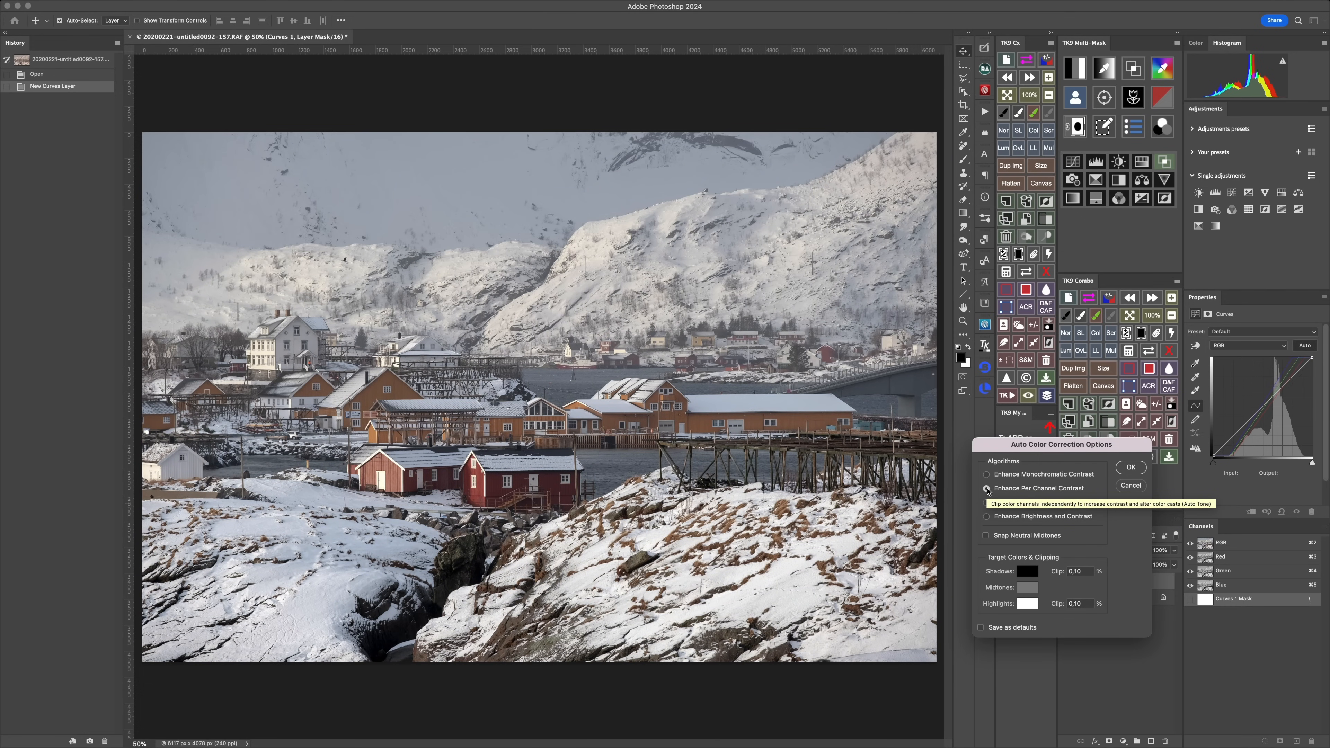
click(986, 502)
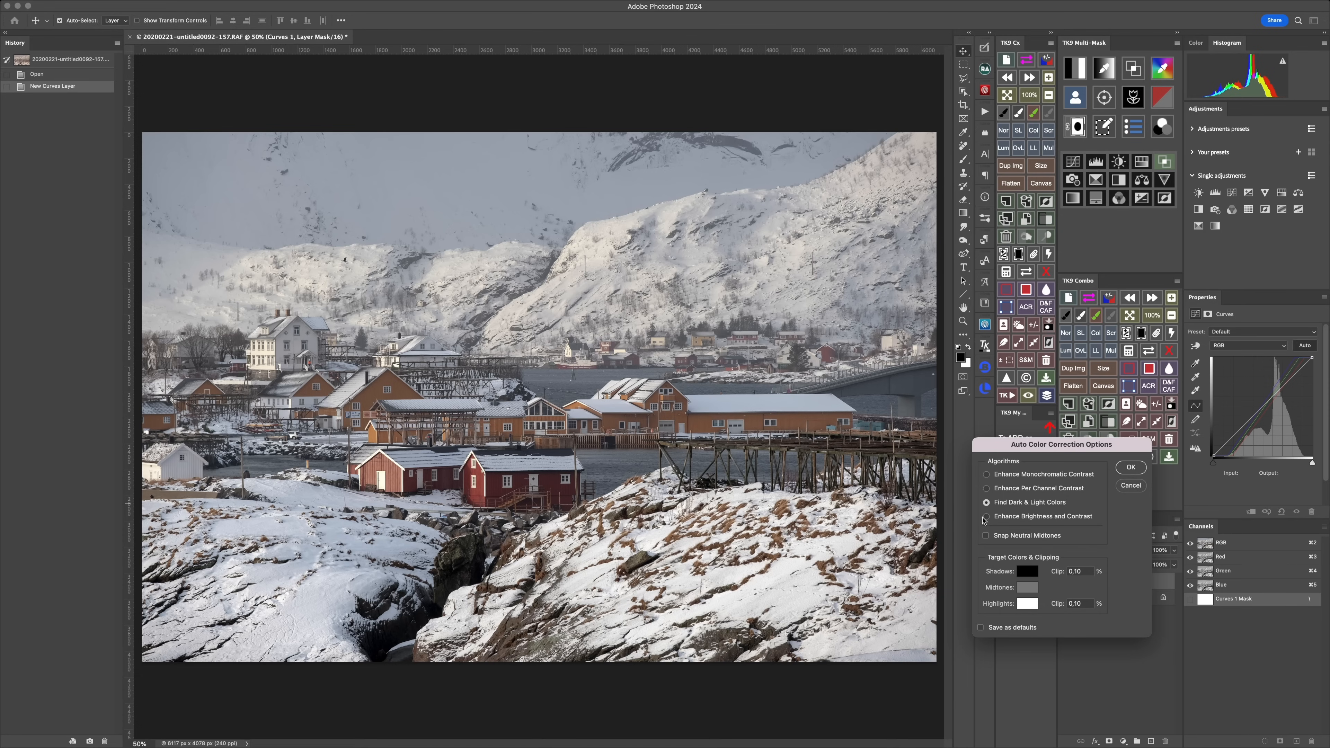
click(985, 516)
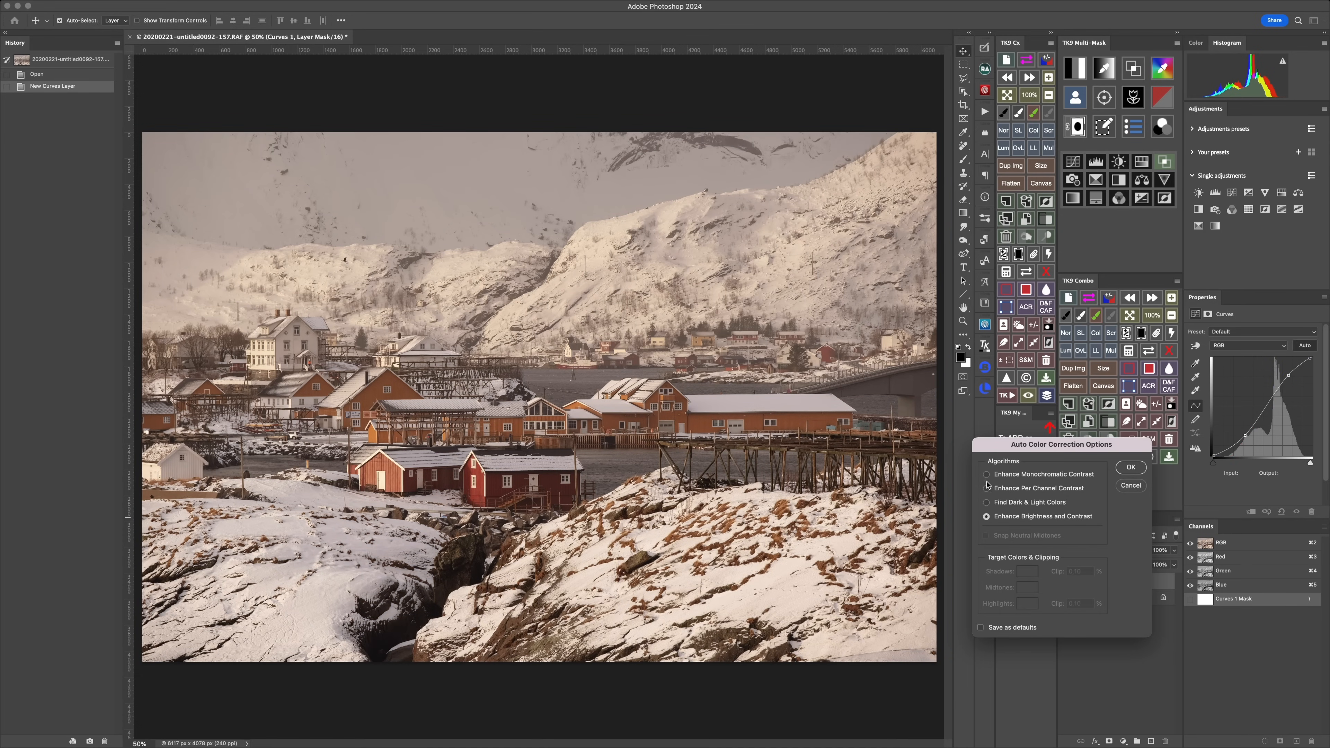
click(985, 475)
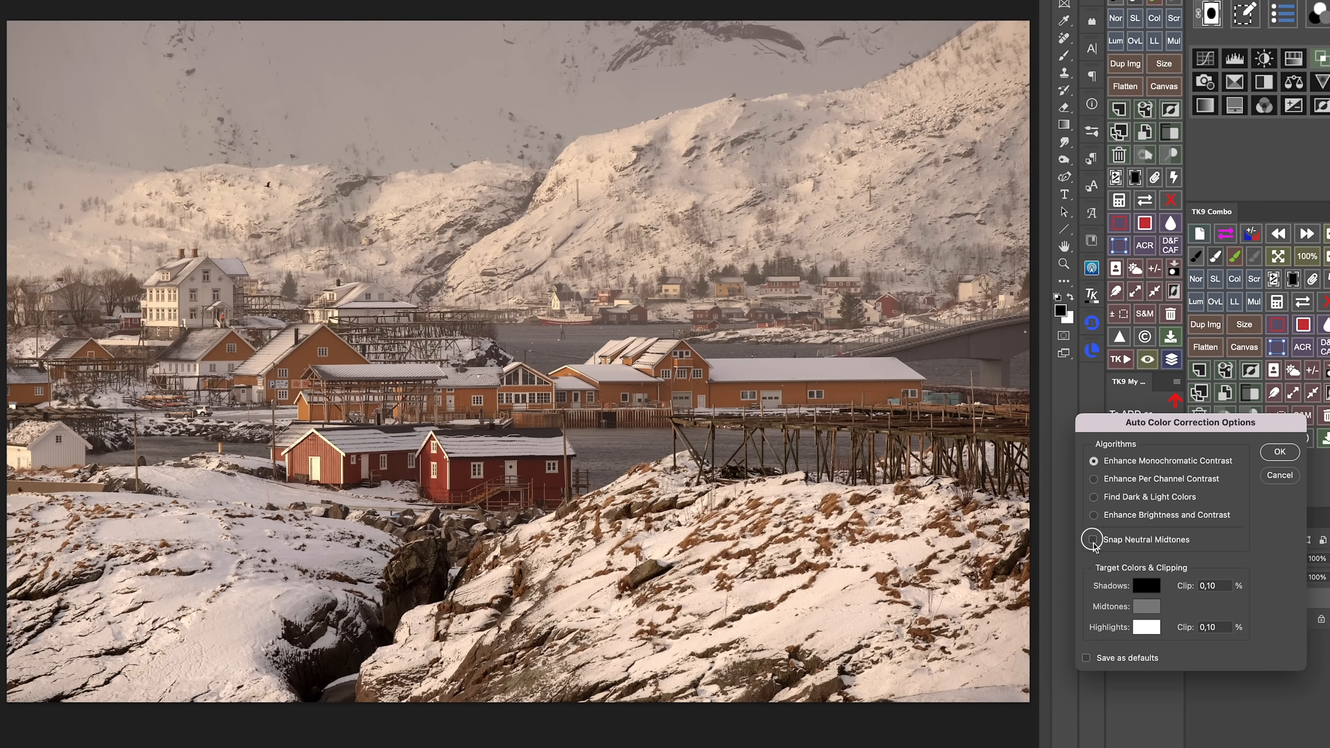
Adjust further options in the dialog, then commit Enhance Brightness and Contrast to the Curves layer.
click(1092, 540)
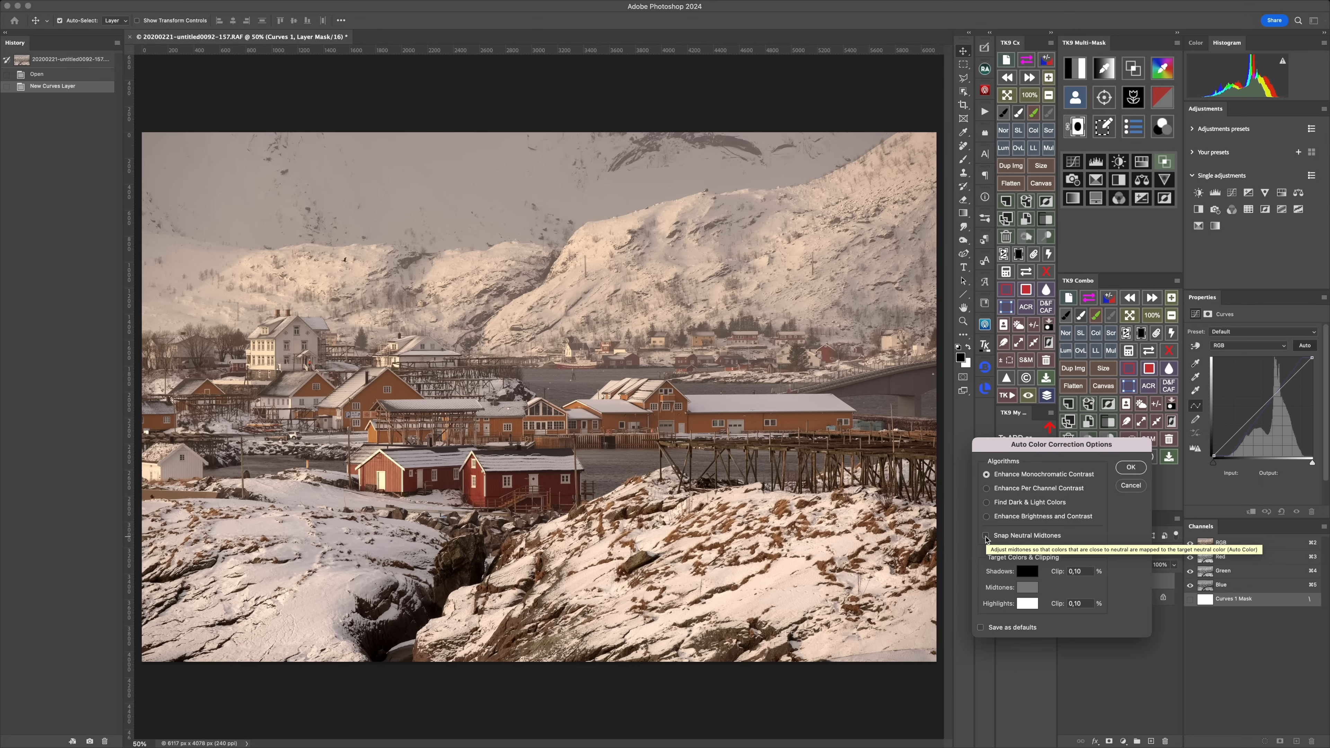
click(986, 535)
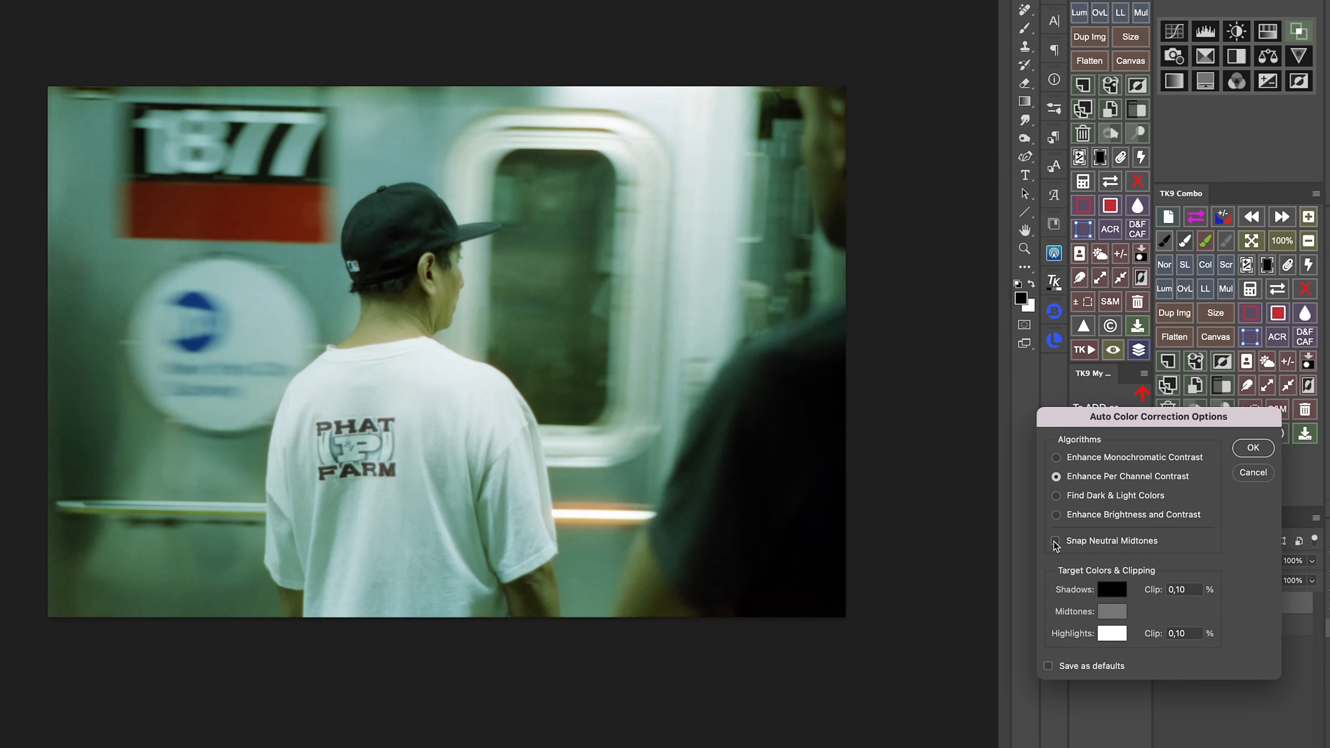
click(1054, 540)
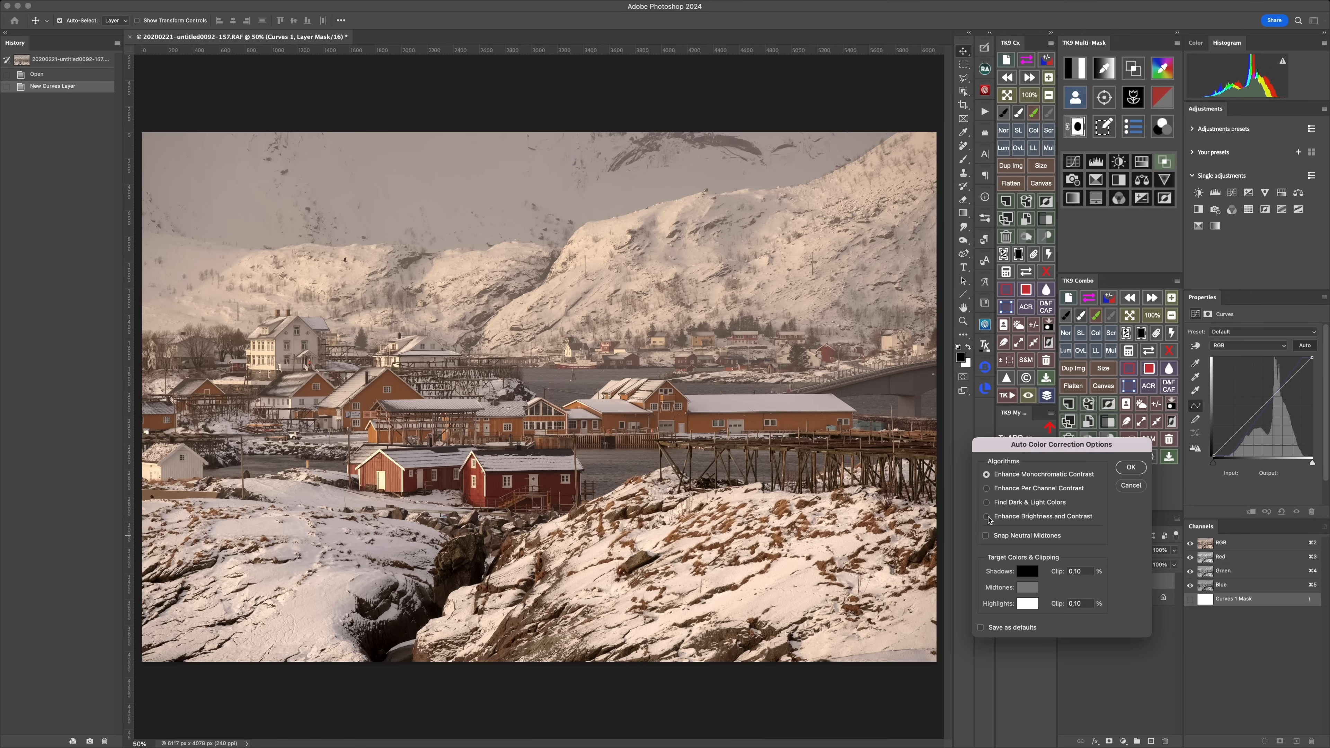
click(985, 516)
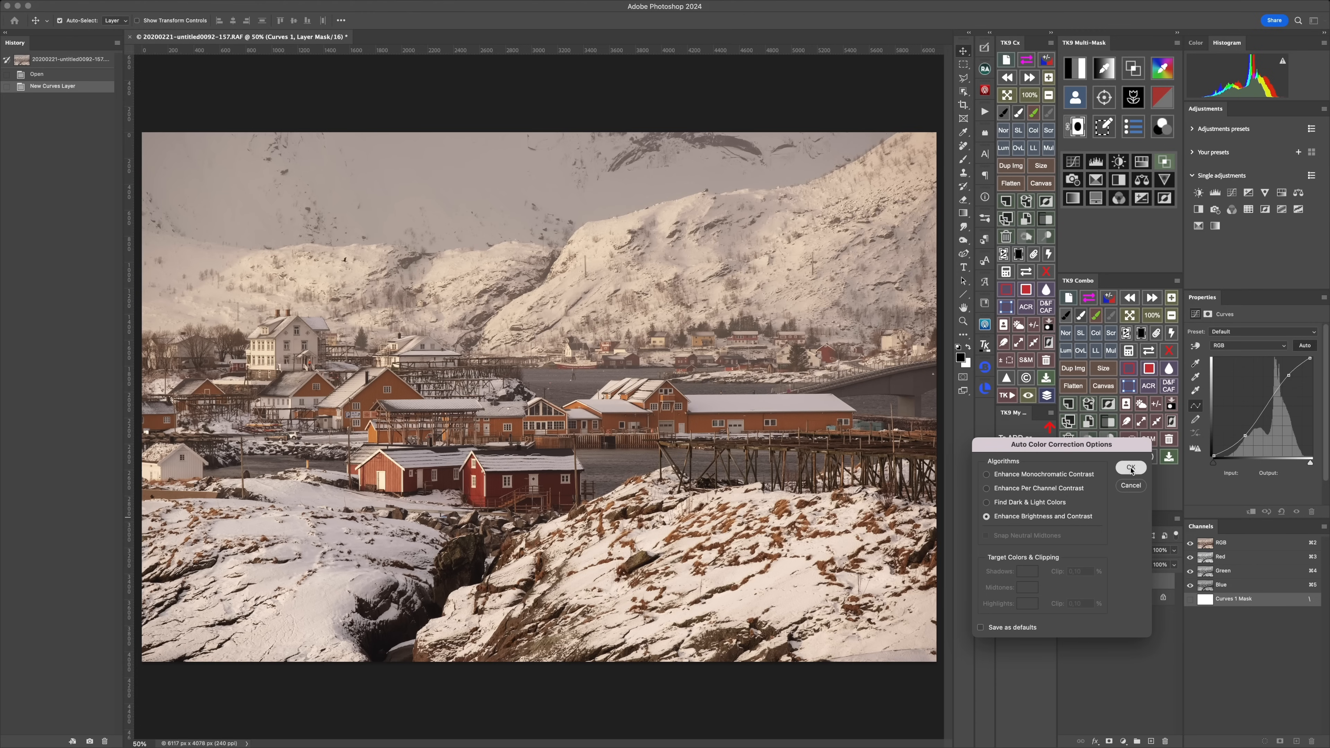
click(1130, 468)
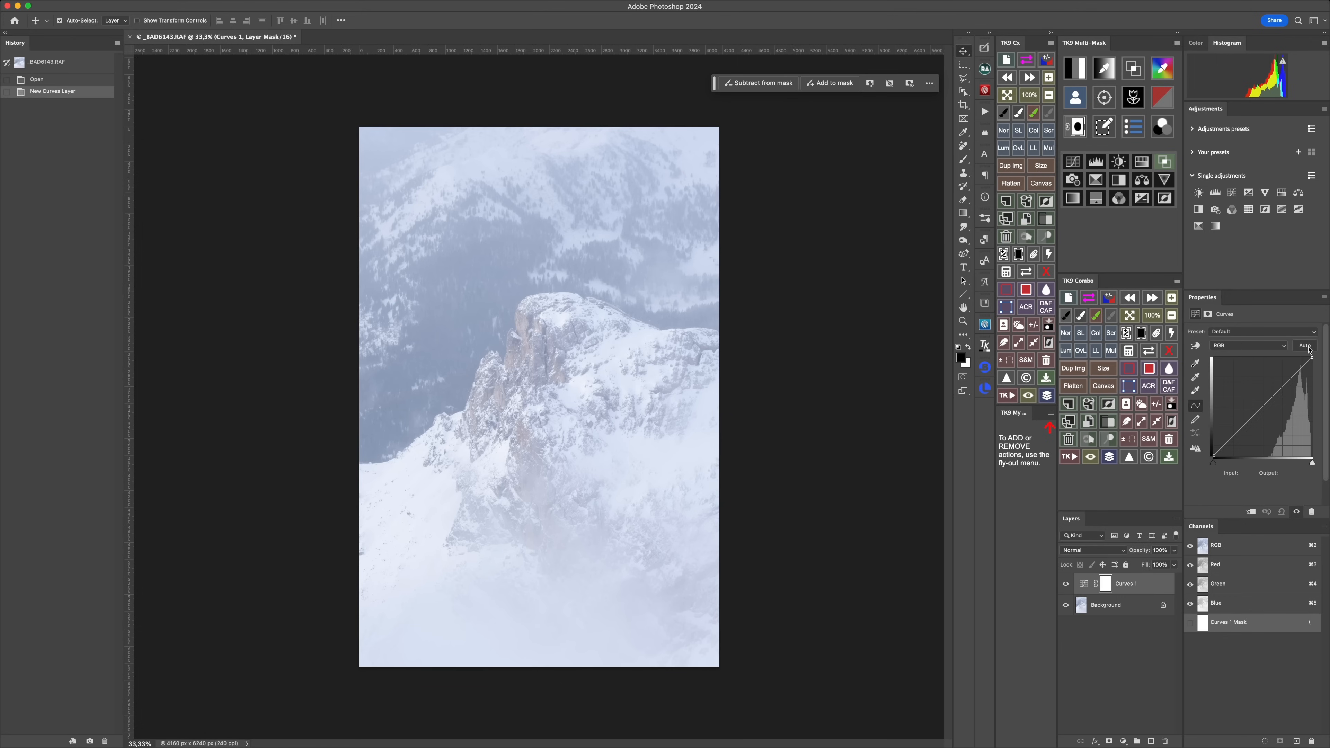
mouse_move(1309, 350)
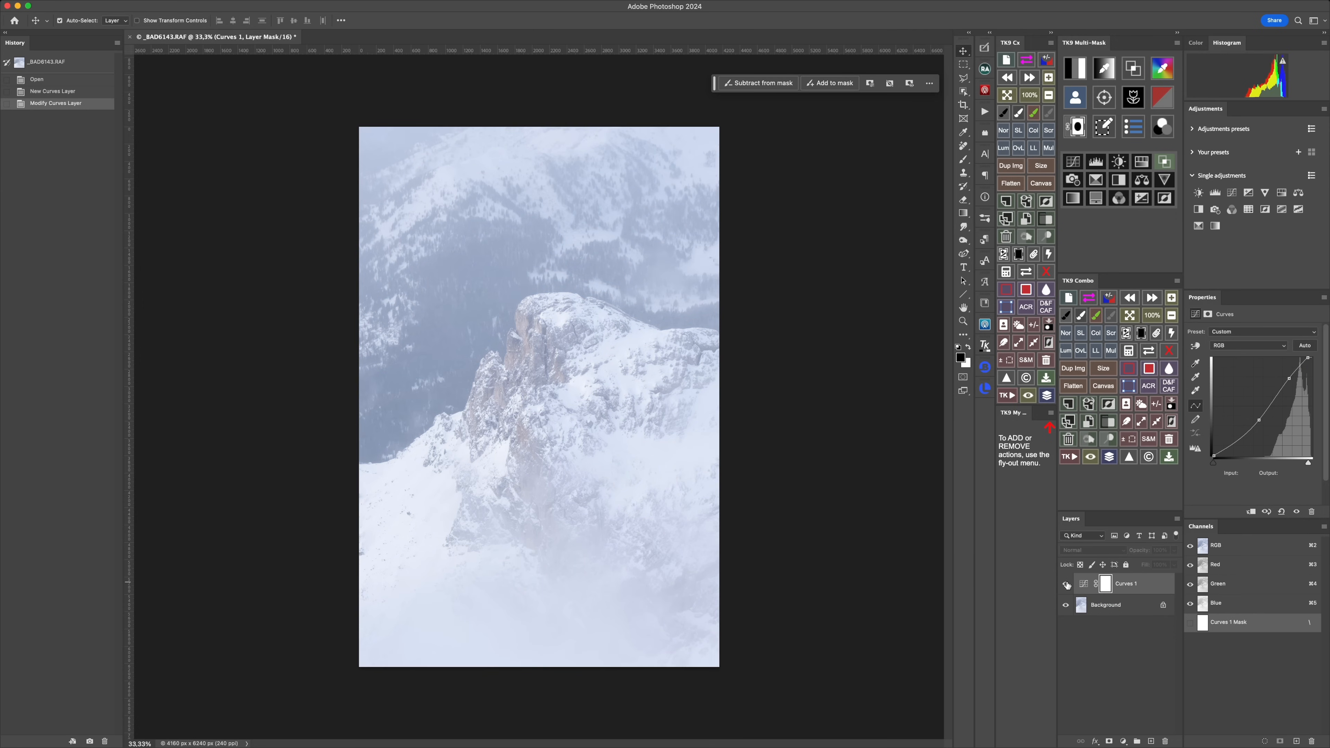
Auto-correct the snowy peak photo's Curves layer and lower its opacity to 75%.
click(1305, 345)
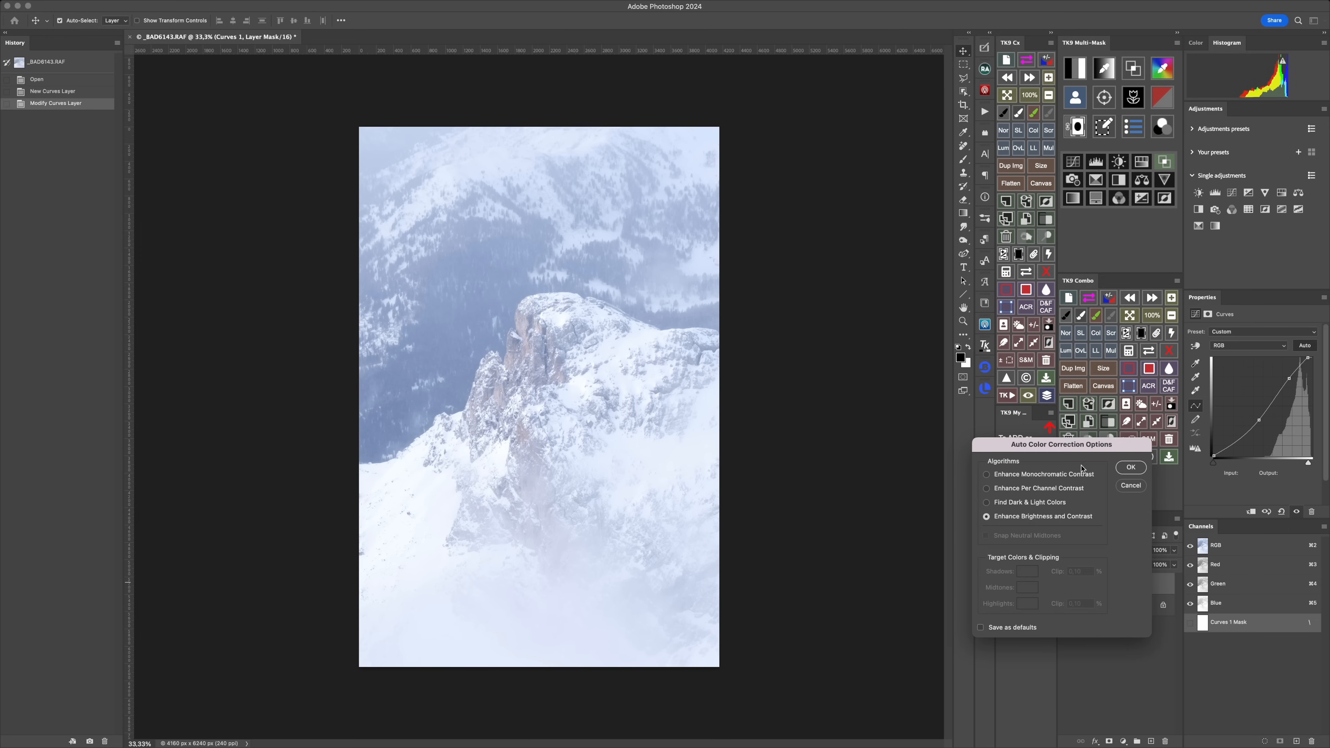
click(985, 474)
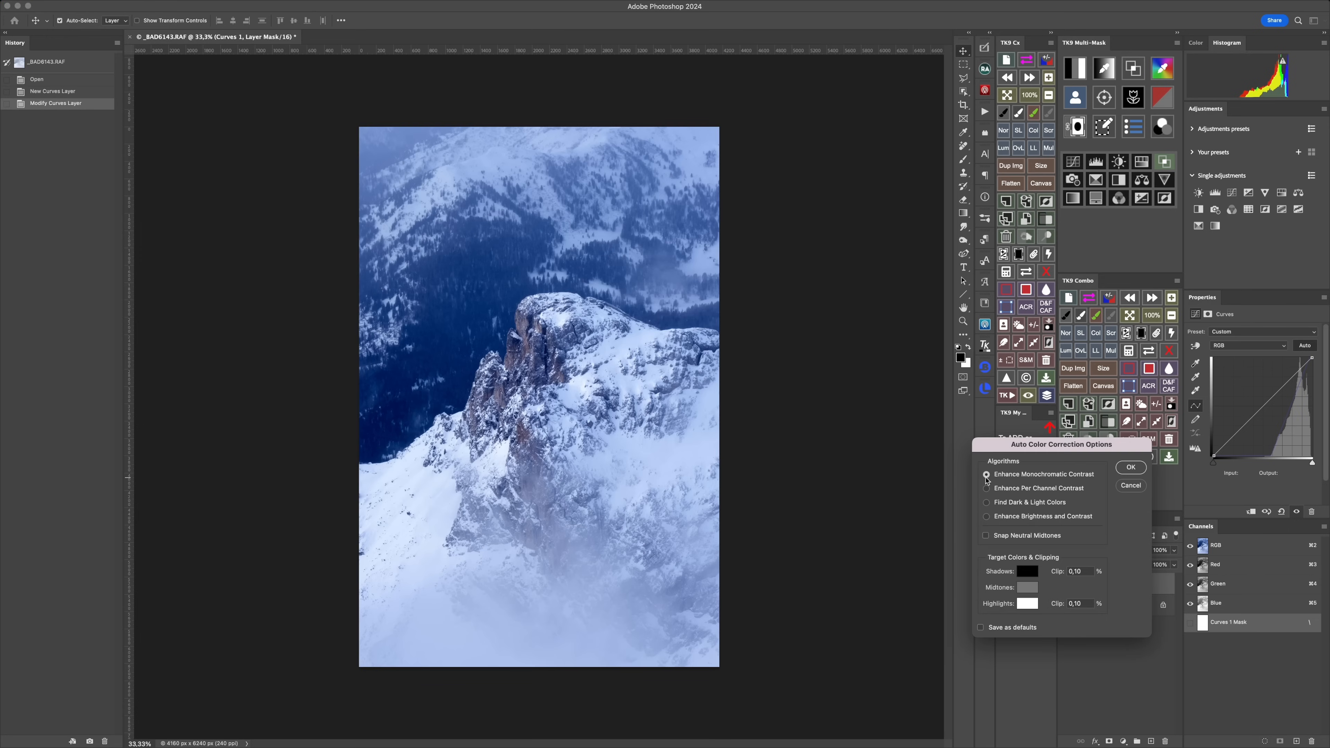
mouse_move(986, 480)
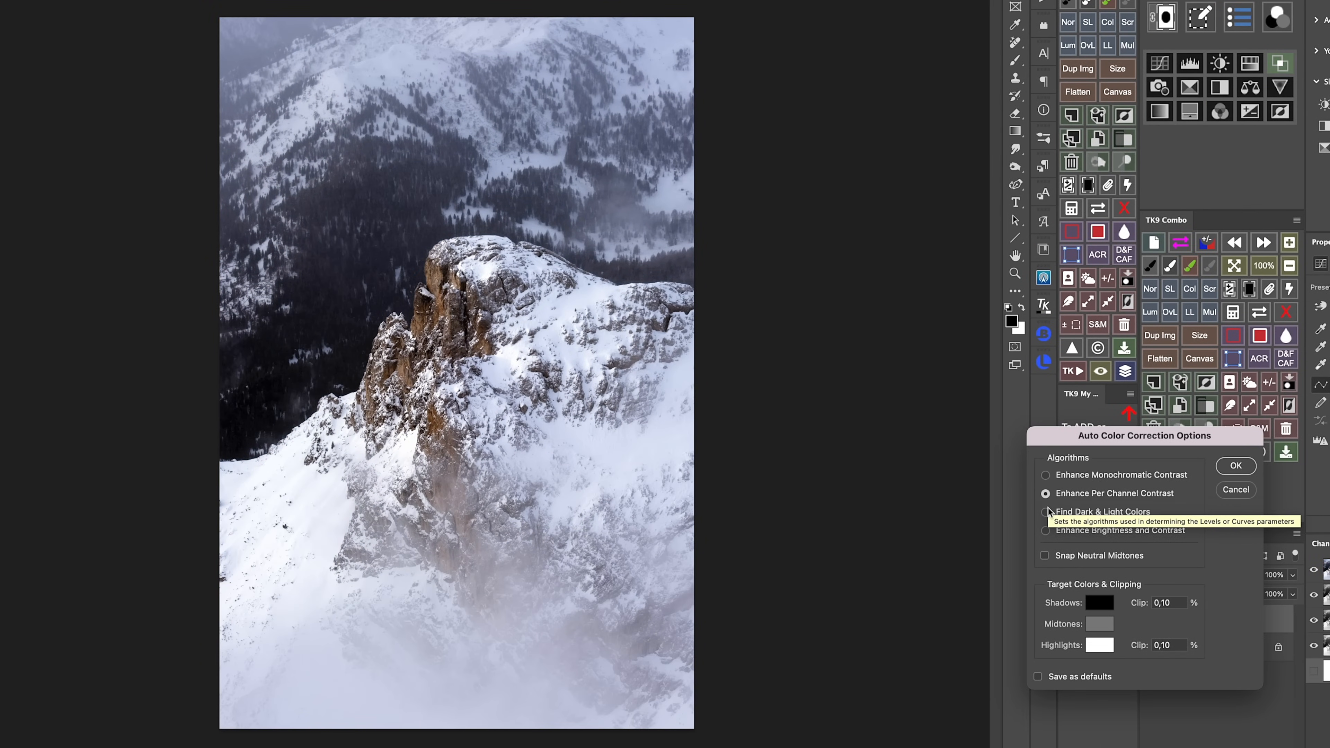
click(1045, 511)
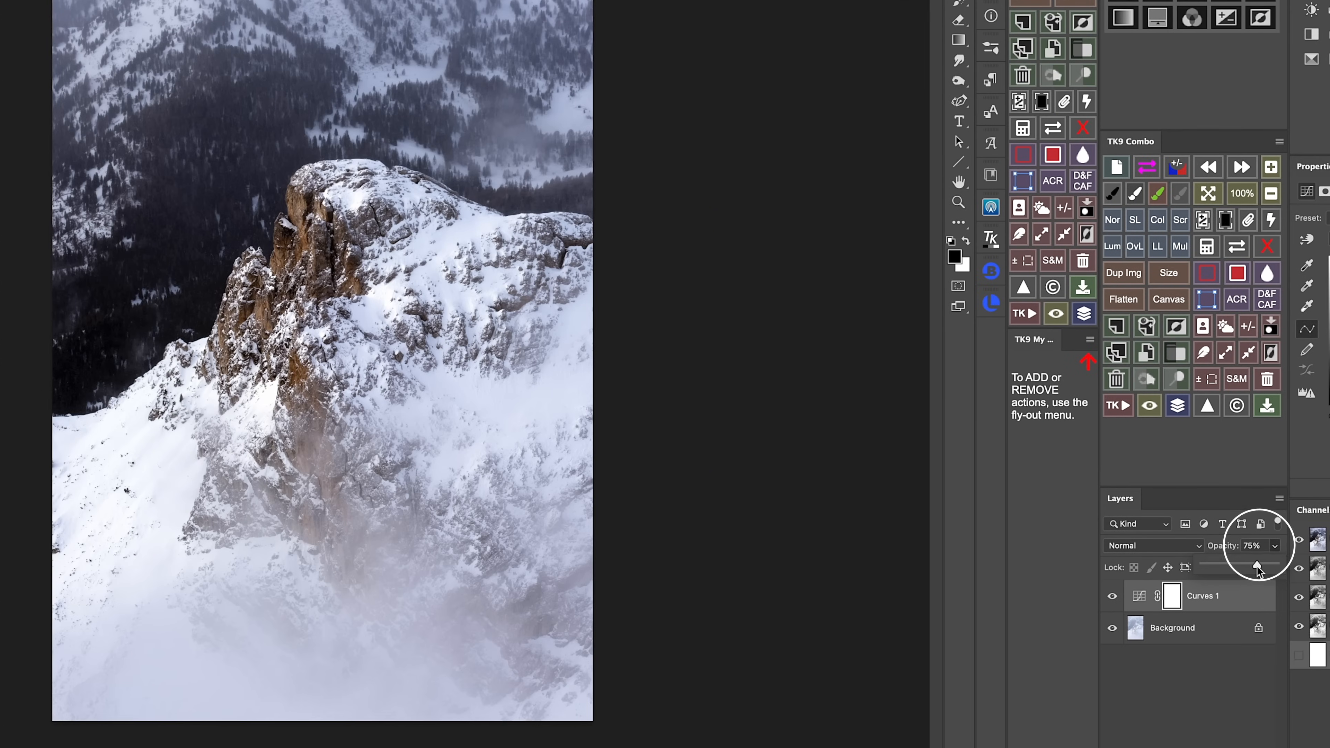
drag(1258, 568, 1266, 568)
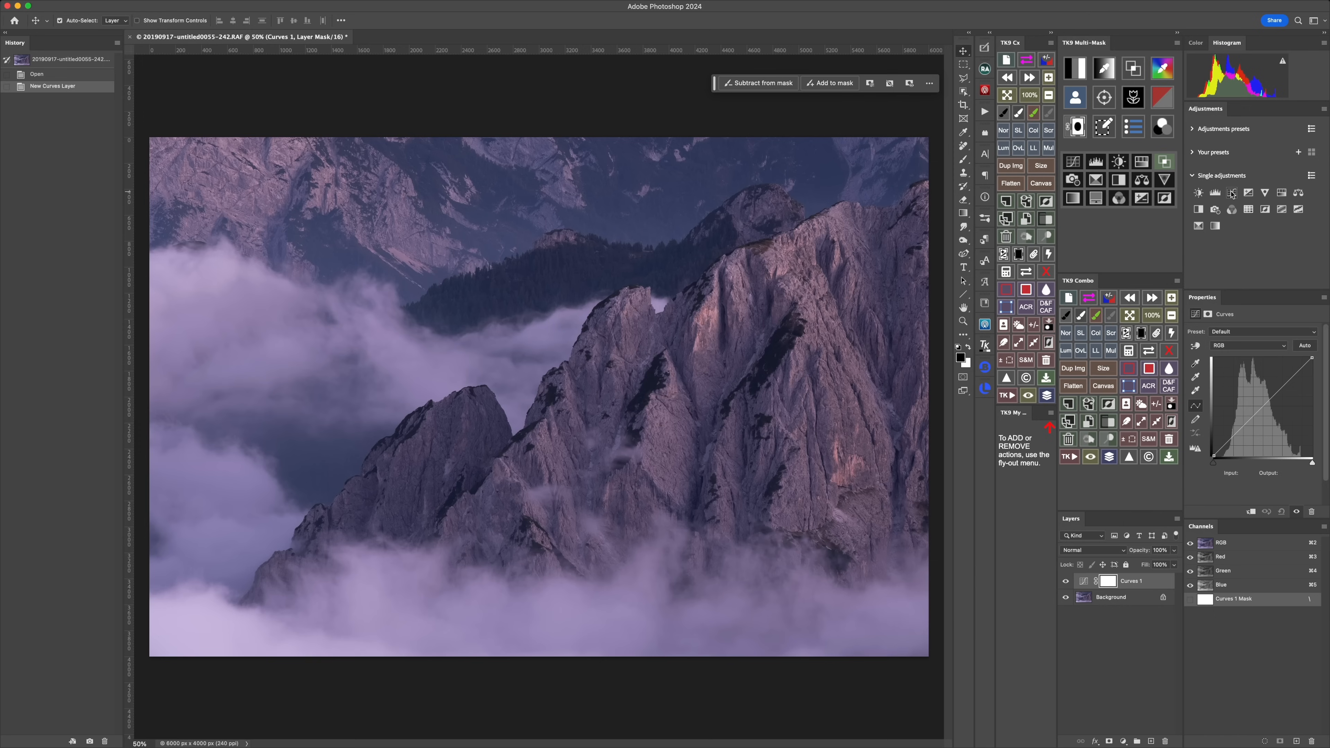
Run Curves Auto options on the purple mountain photo, trying Per Channel Contrast and Find Dark & Light Colors, then compare.
click(1305, 345)
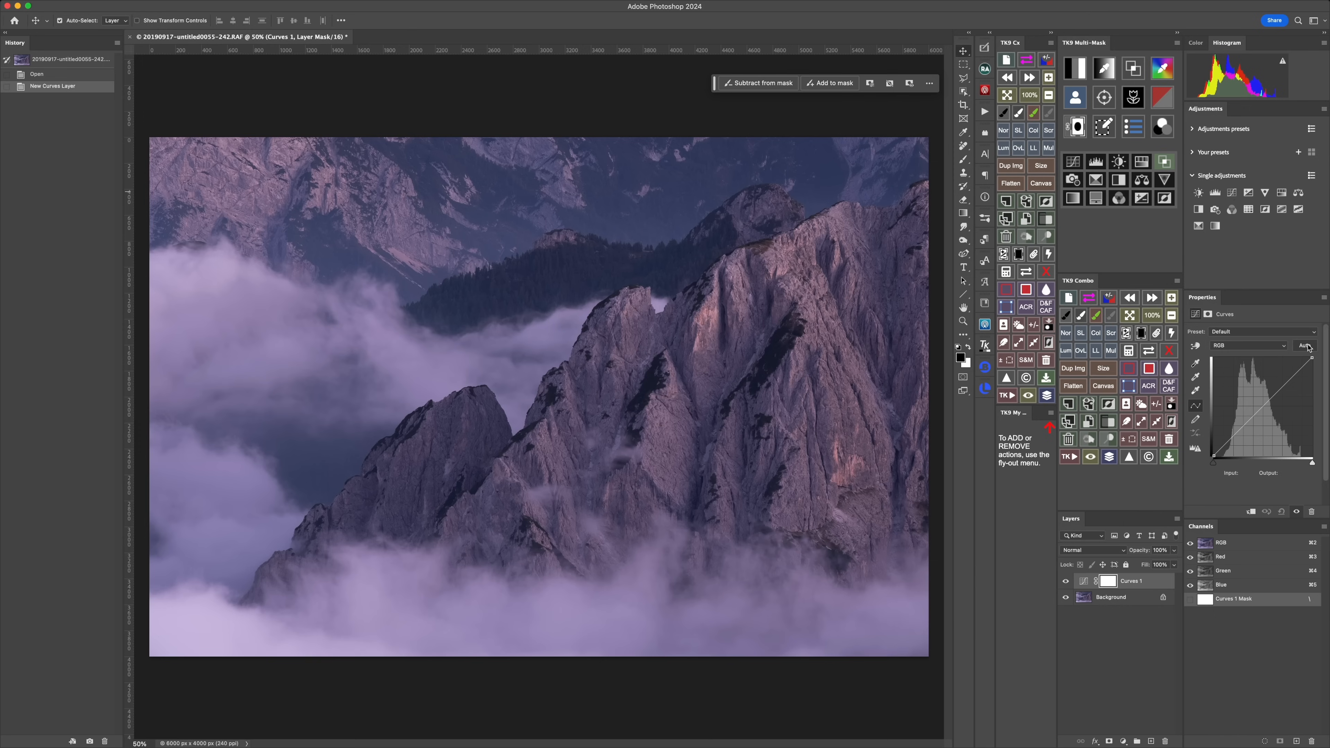
click(1304, 346)
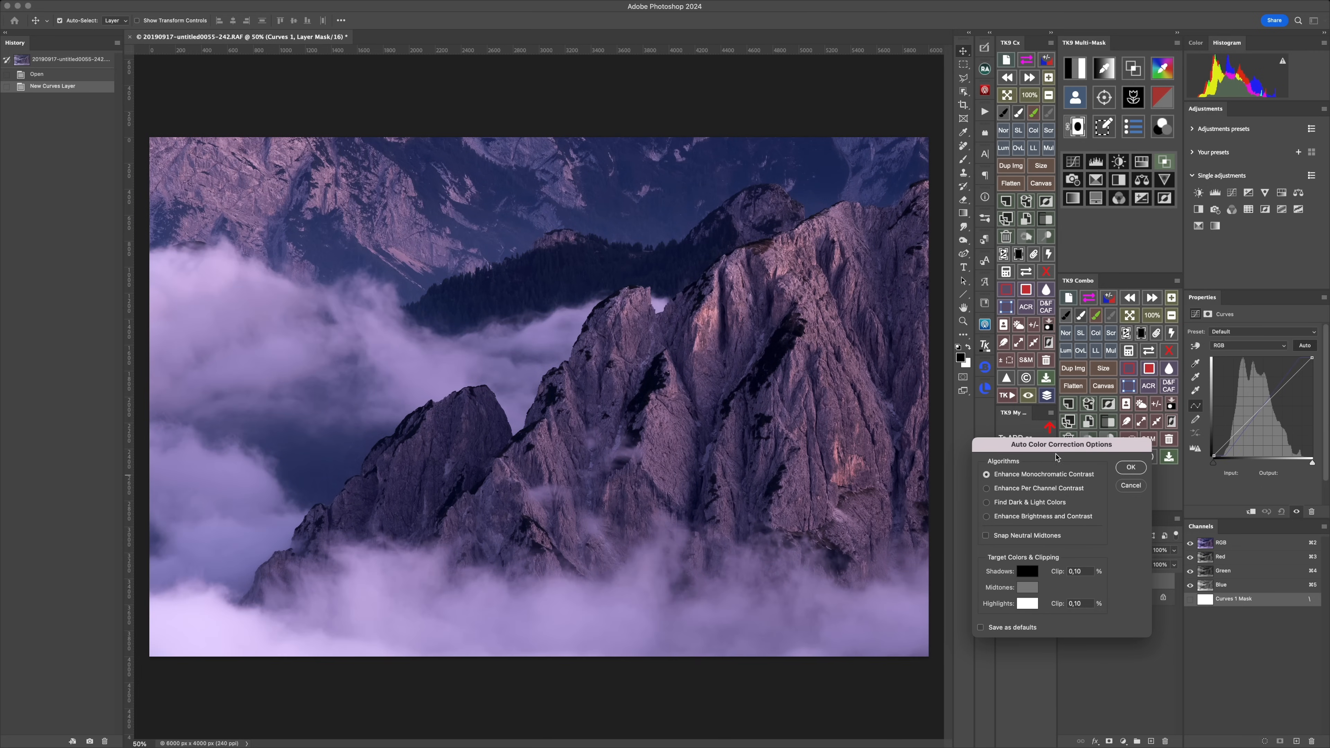
mouse_move(1061, 448)
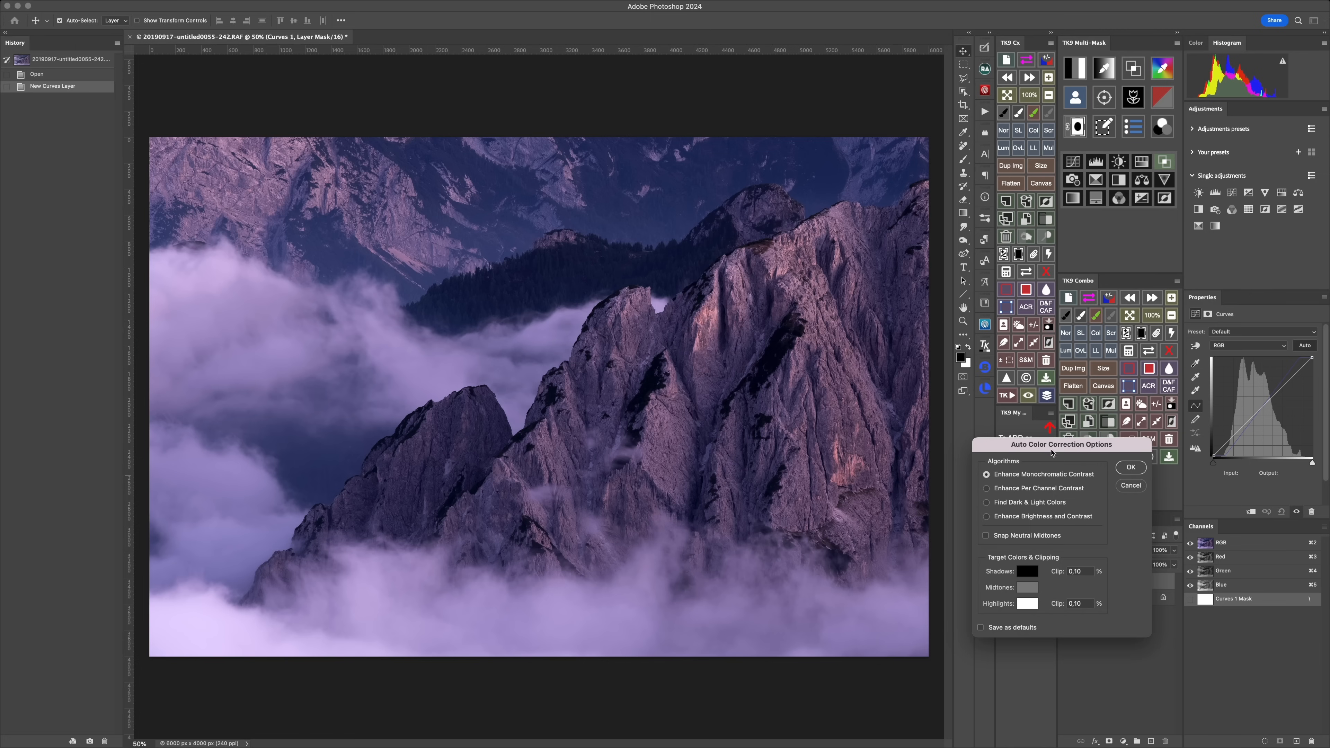
click(986, 488)
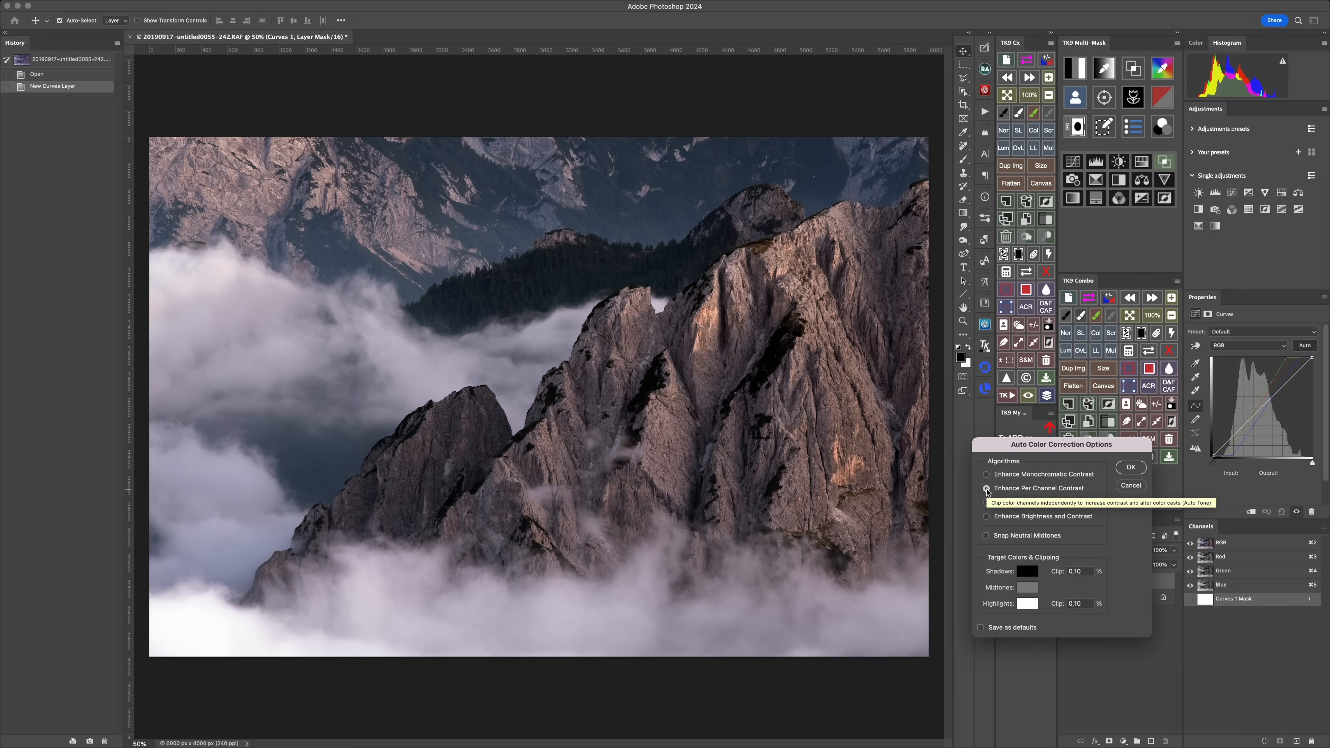
click(985, 503)
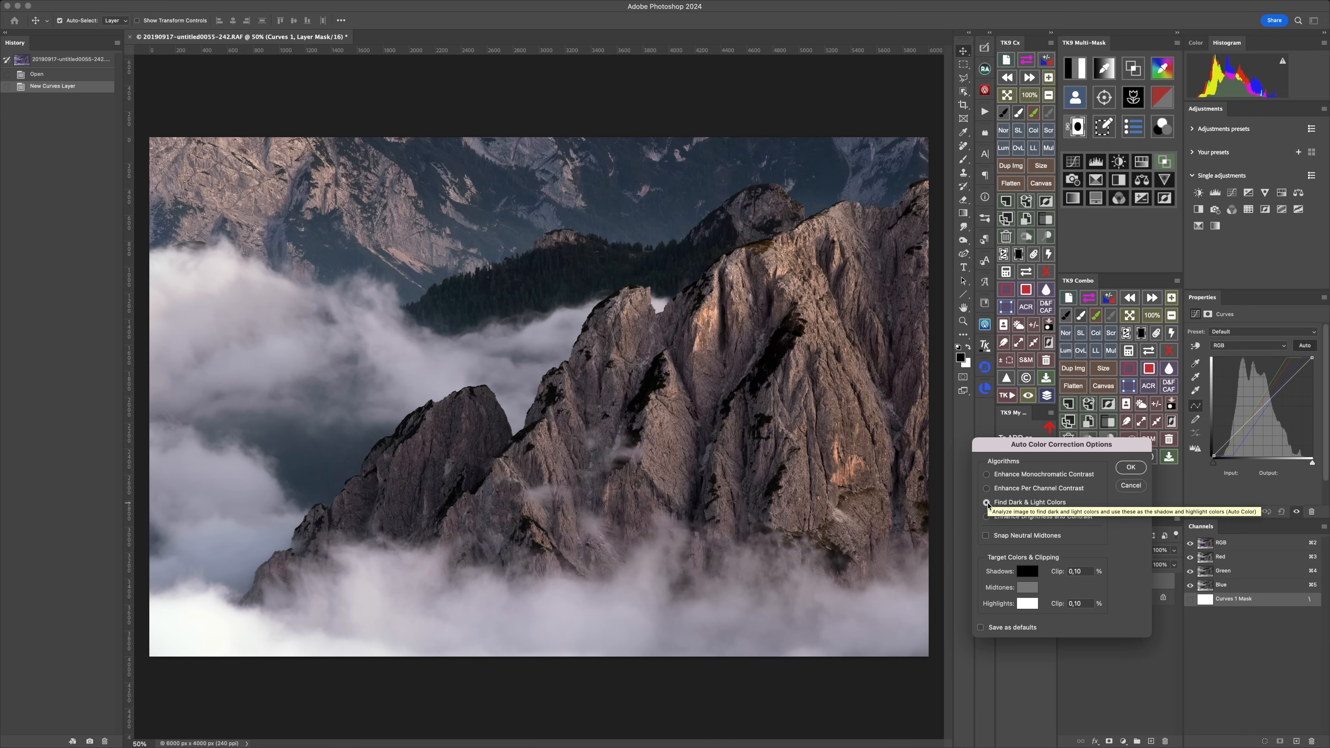
click(986, 502)
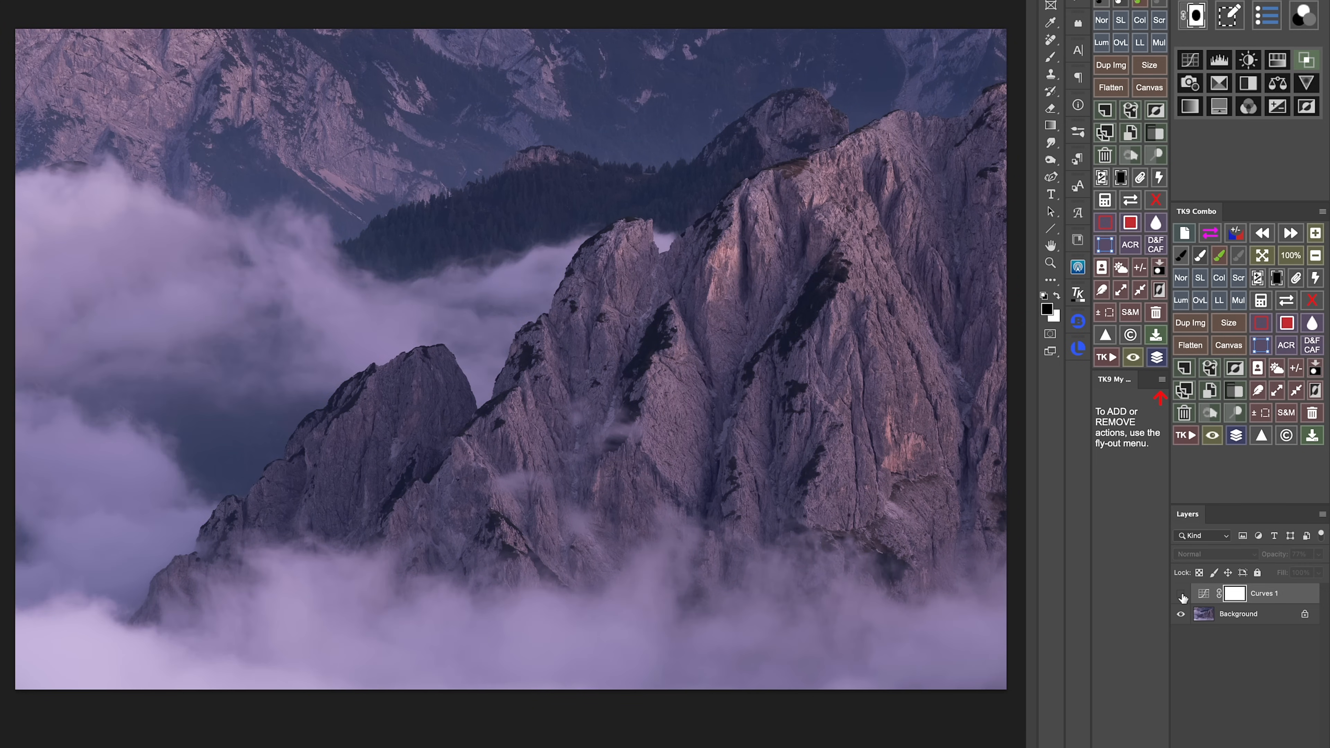
click(1180, 594)
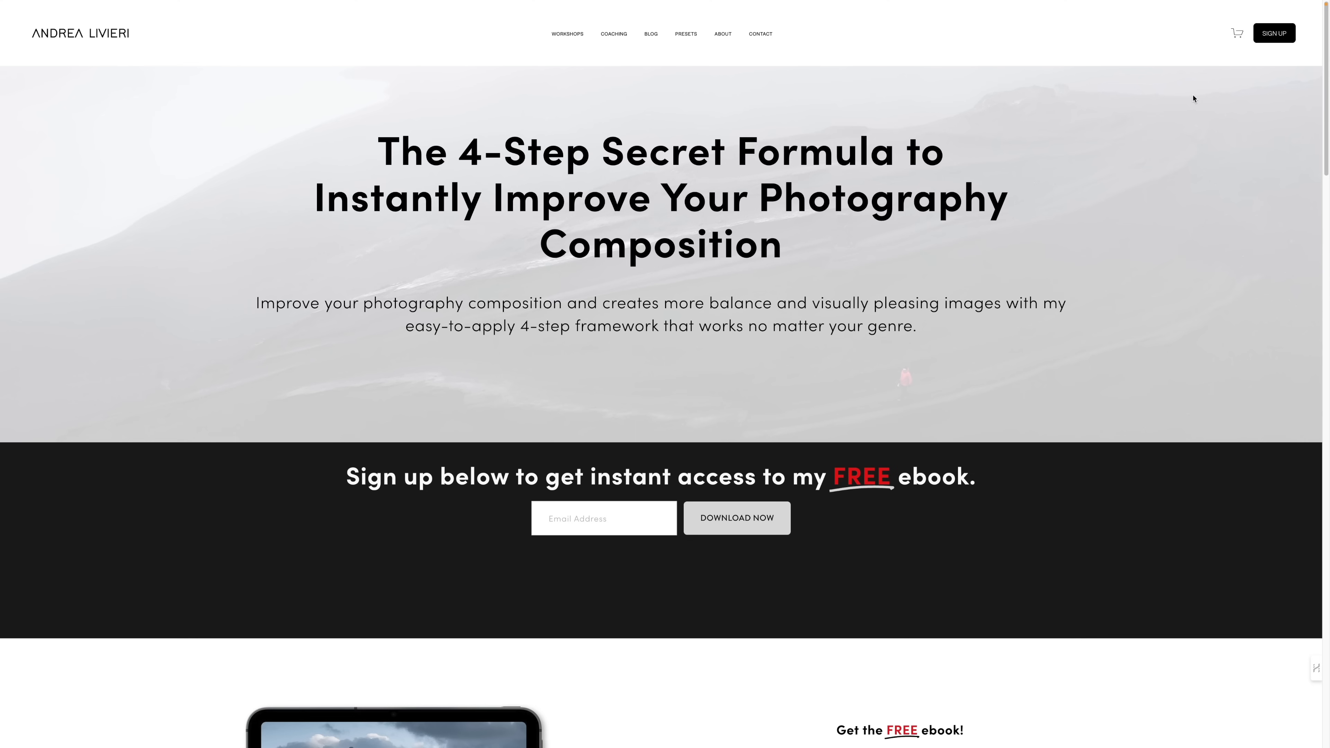
Scroll the Andrea Livieri page down to the free composition ebook download form.
scroll(down, 3)
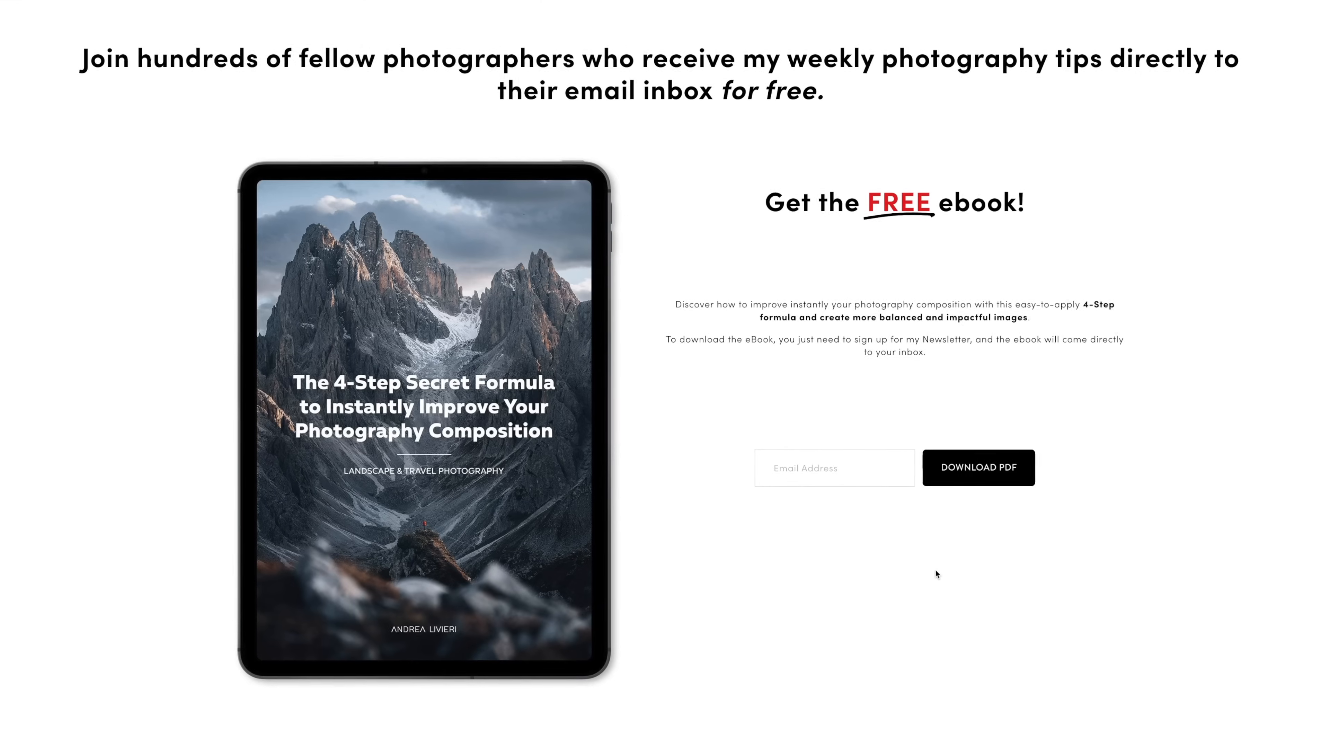